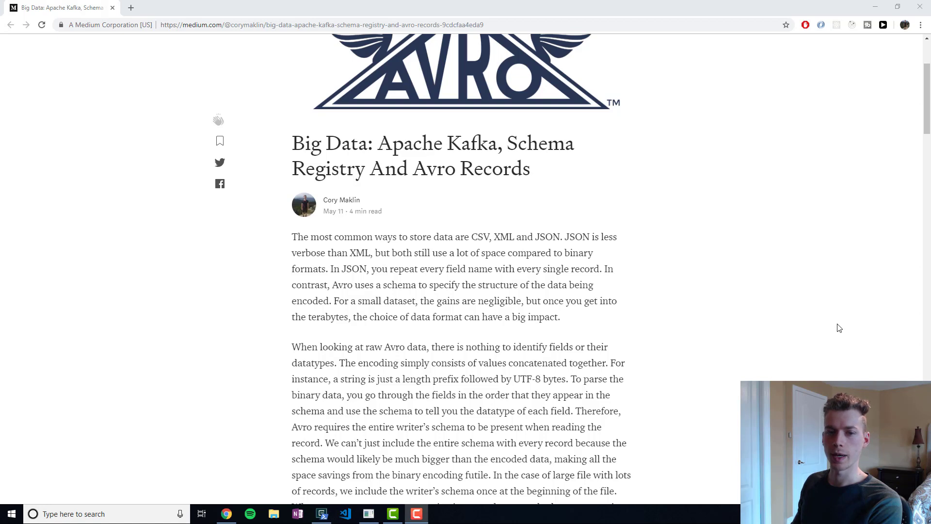
pyautogui.moveTo(632, 253)
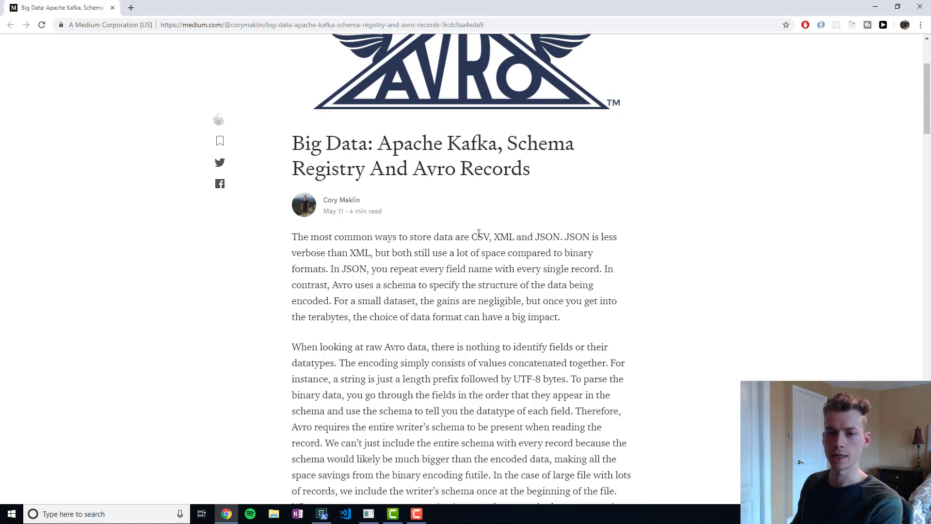
# In the Kafka/Avro article, highlight the words JSON and XML and the phrase 'UTF-8 bytes'.
pyautogui.doubleClick(547, 236)
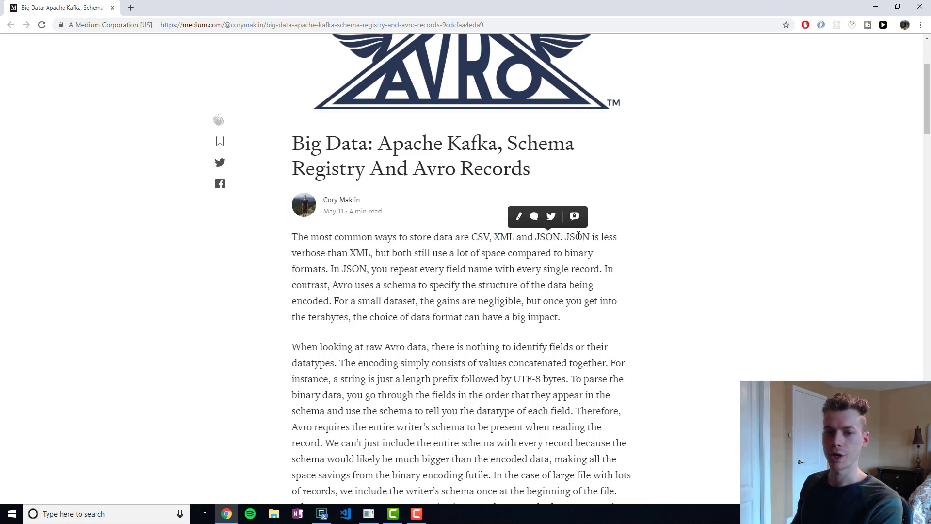
pyautogui.doubleClick(577, 236)
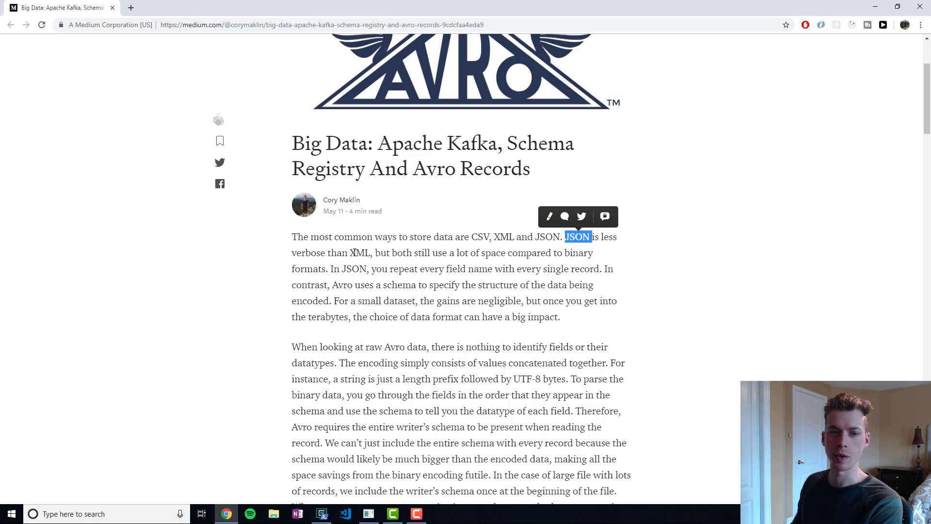
pyautogui.doubleClick(359, 252)
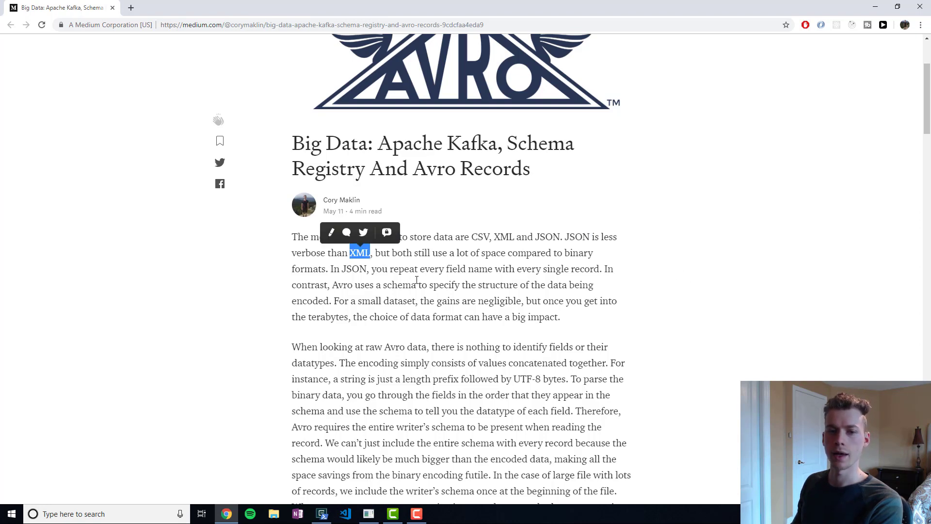
pyautogui.moveTo(763, 280)
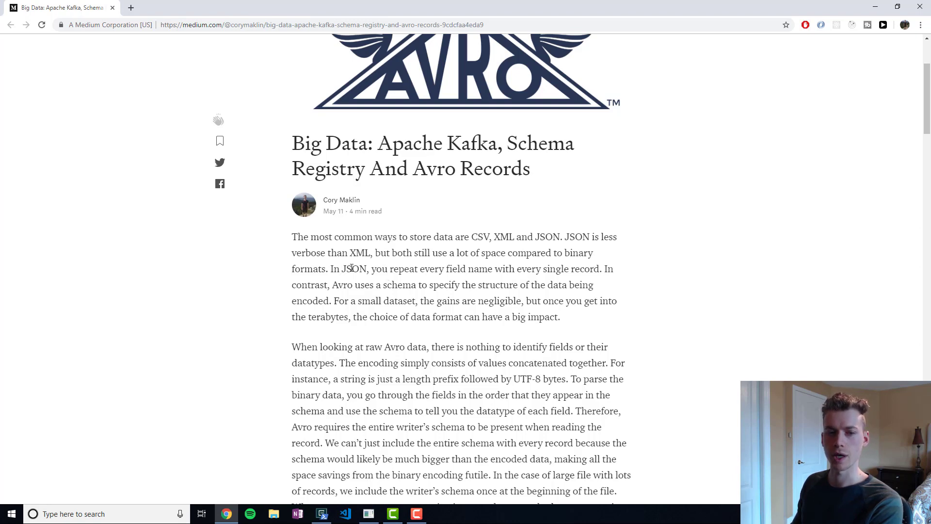
pyautogui.moveTo(672, 300)
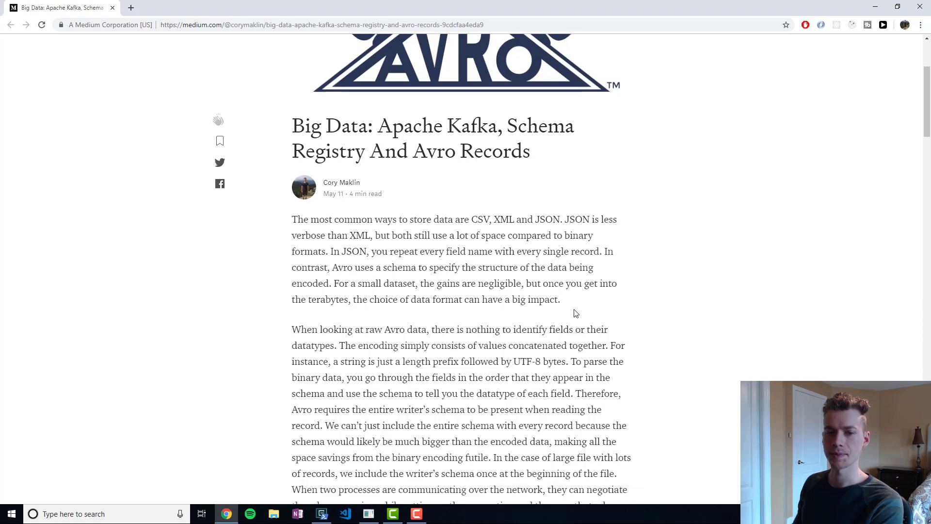
pyautogui.scroll(-3)
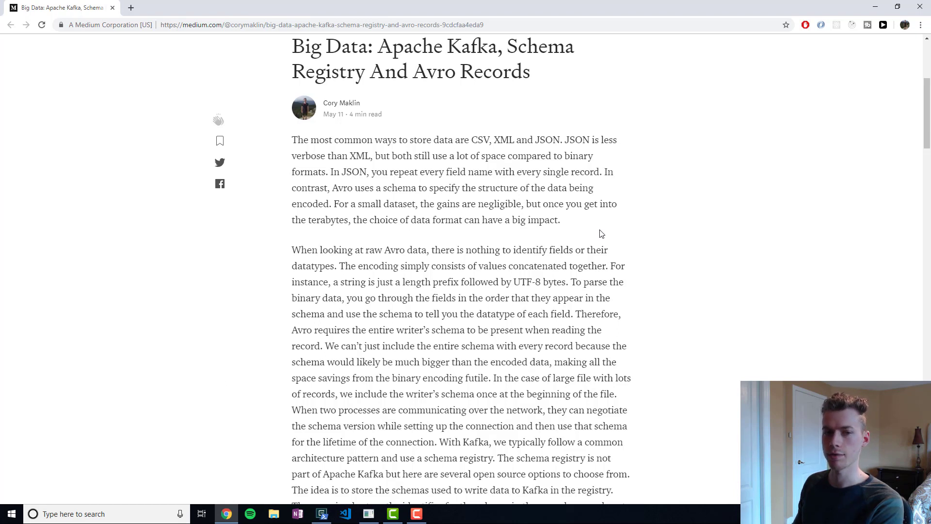
pyautogui.moveTo(616, 215)
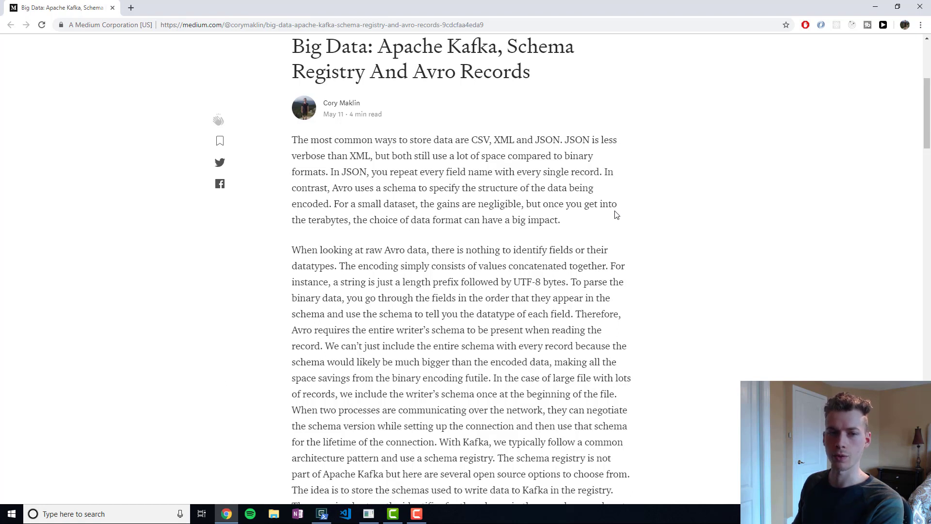
pyautogui.moveTo(349, 261)
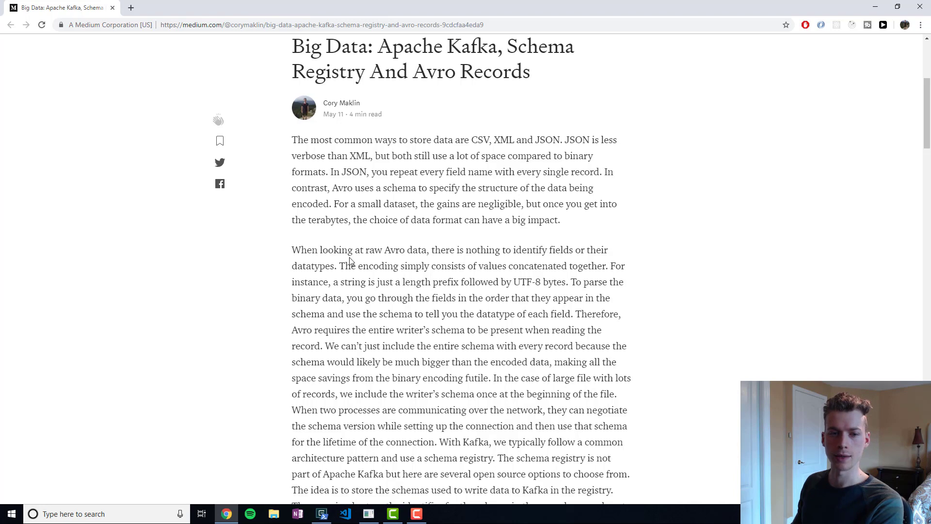
pyautogui.scroll(-3)
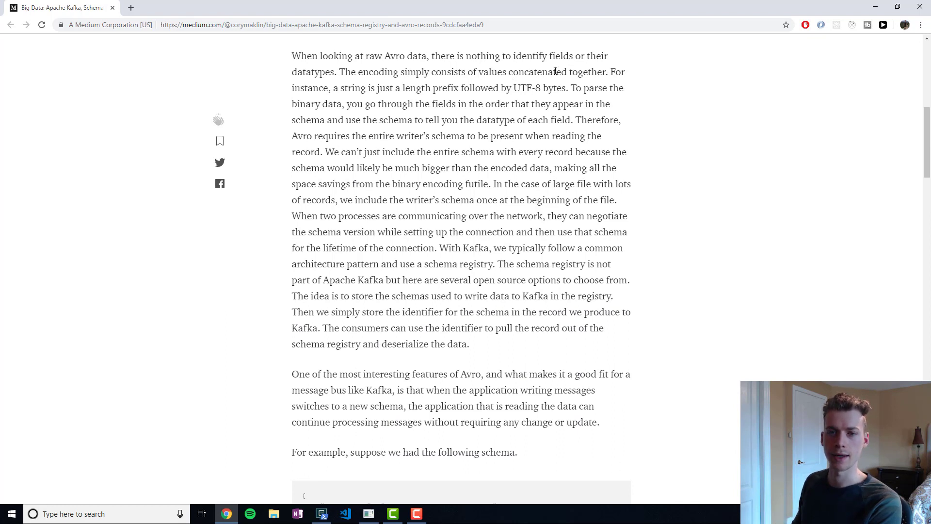
pyautogui.moveTo(512, 71); pyautogui.dragTo(606, 72)
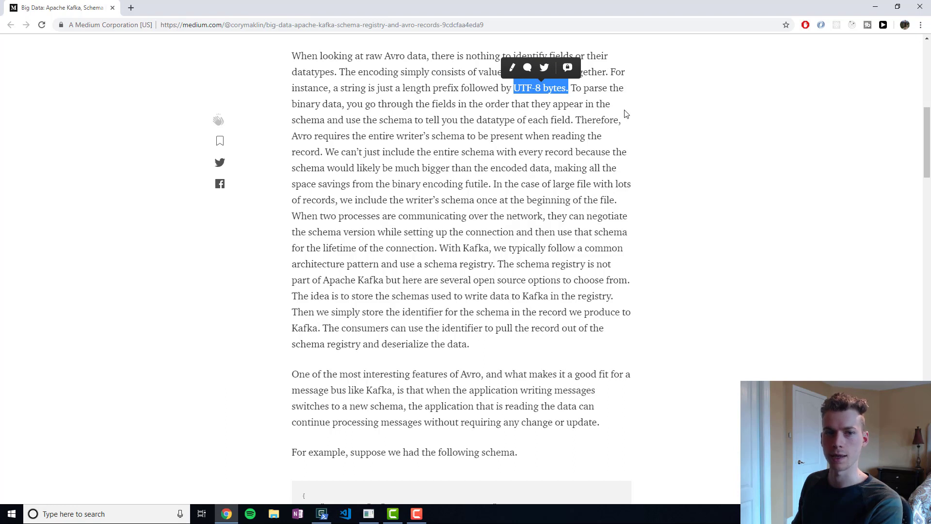
pyautogui.click(667, 123)
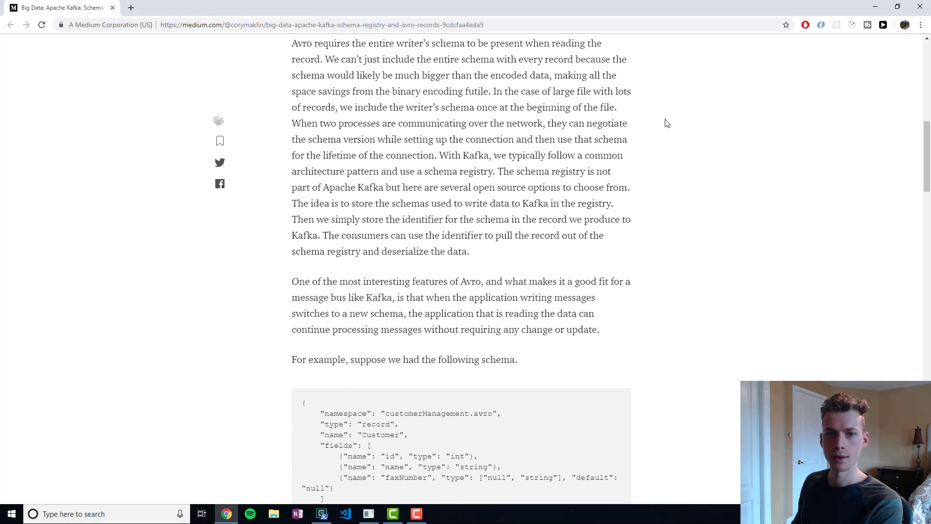
# Read further, highlighting the sentence about large files and the word Kafka.
pyautogui.scroll(-3)
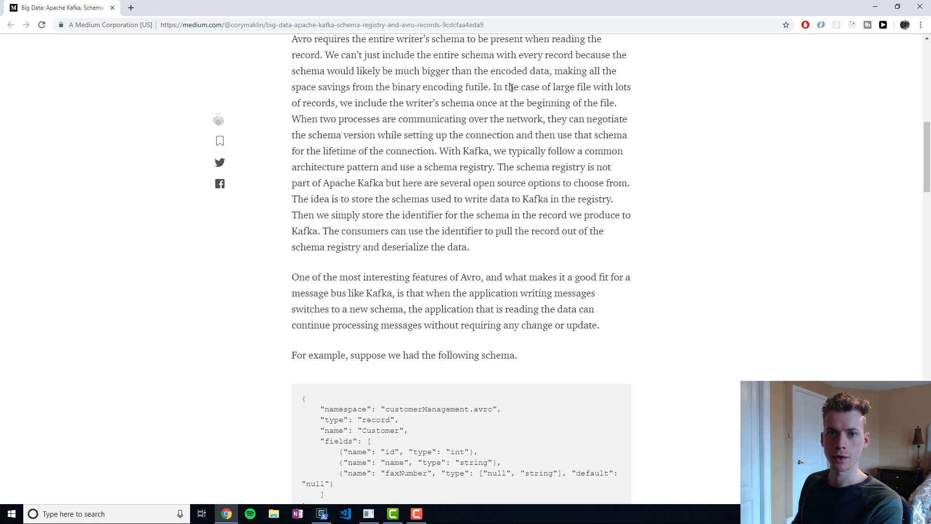
pyautogui.moveTo(509, 87); pyautogui.dragTo(300, 103)
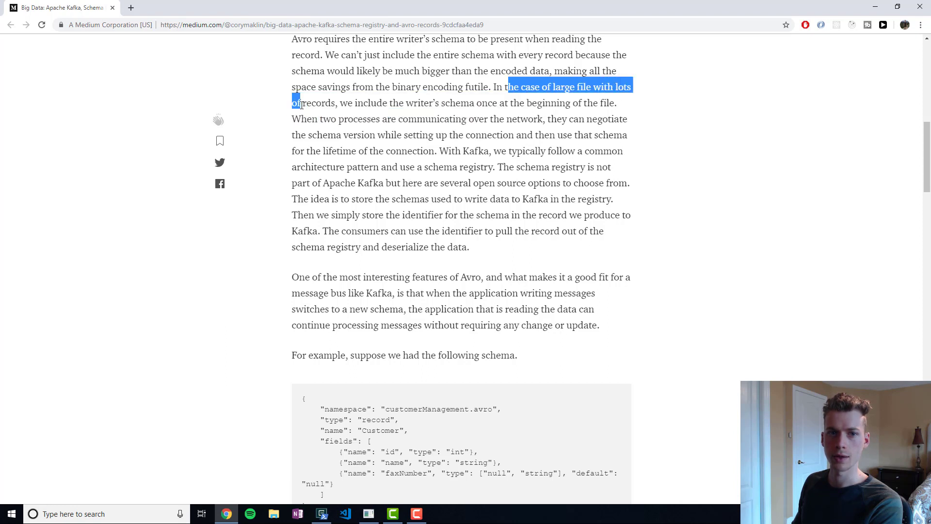
pyautogui.click(519, 150)
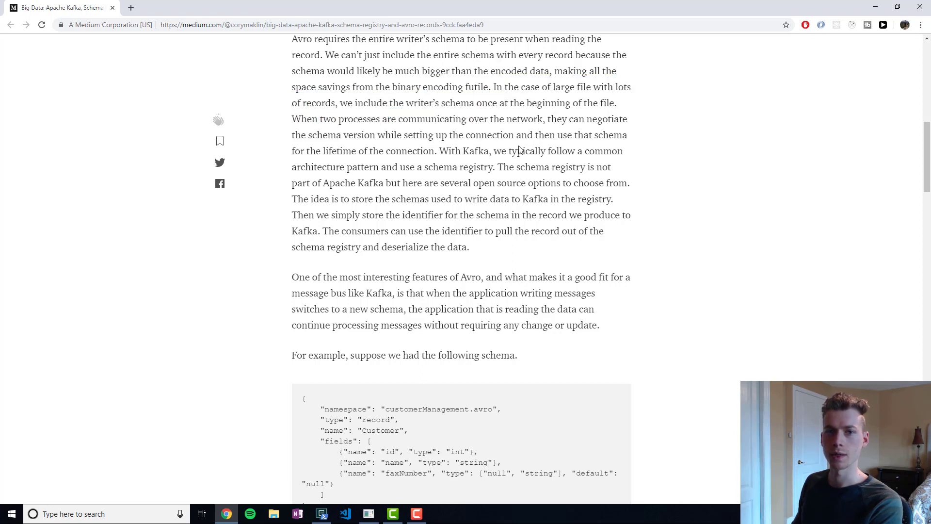
pyautogui.moveTo(405, 107)
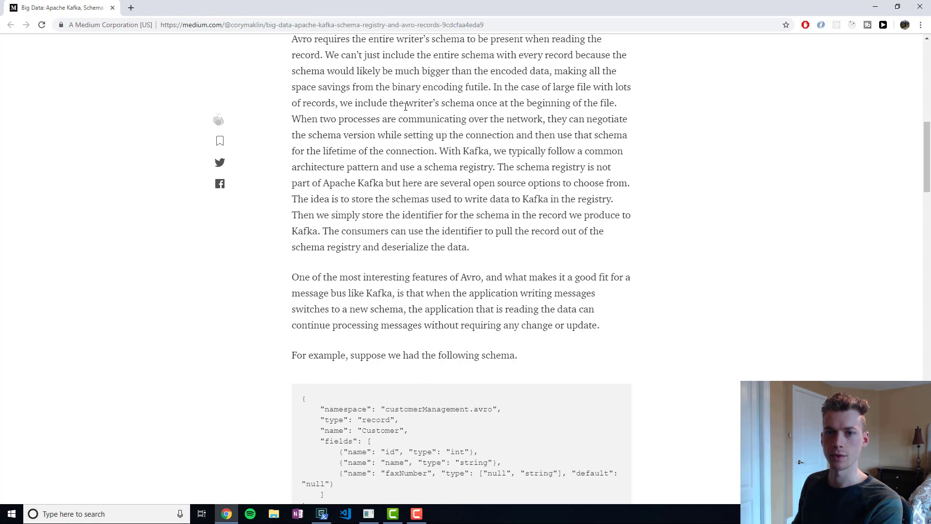
pyautogui.moveTo(317, 115)
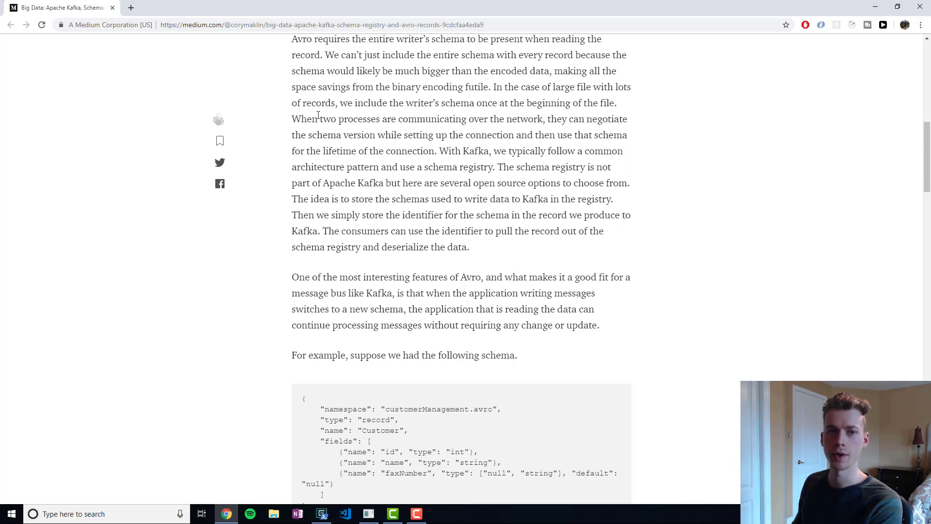
pyautogui.moveTo(461, 135)
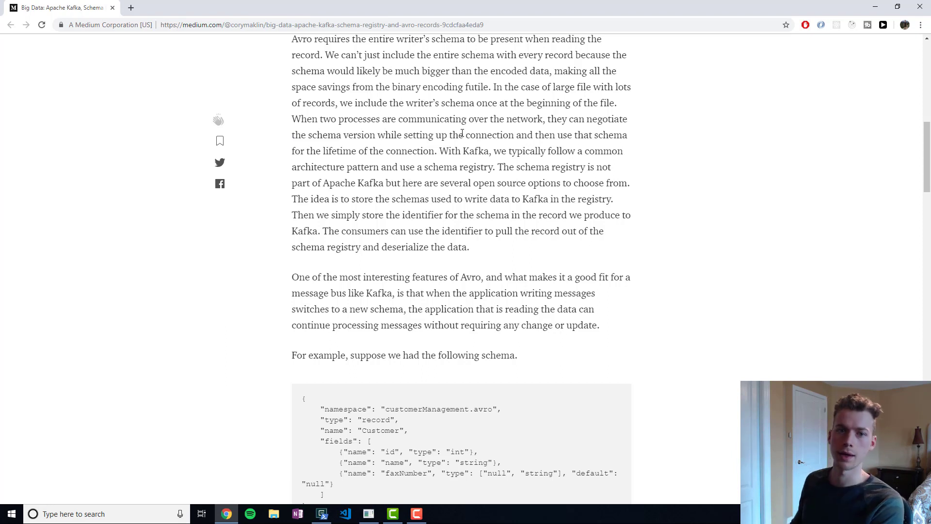
pyautogui.moveTo(382, 161)
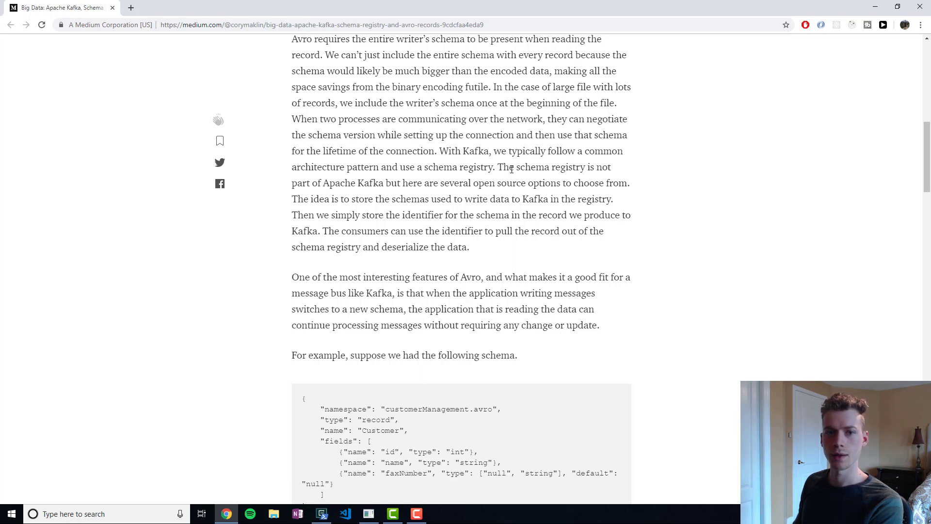
pyautogui.doubleClick(476, 150)
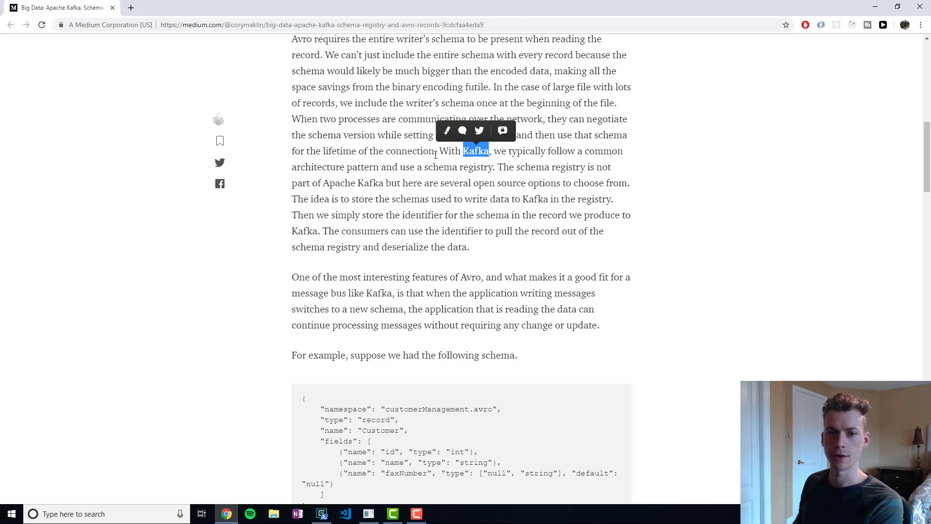
pyautogui.click(762, 271)
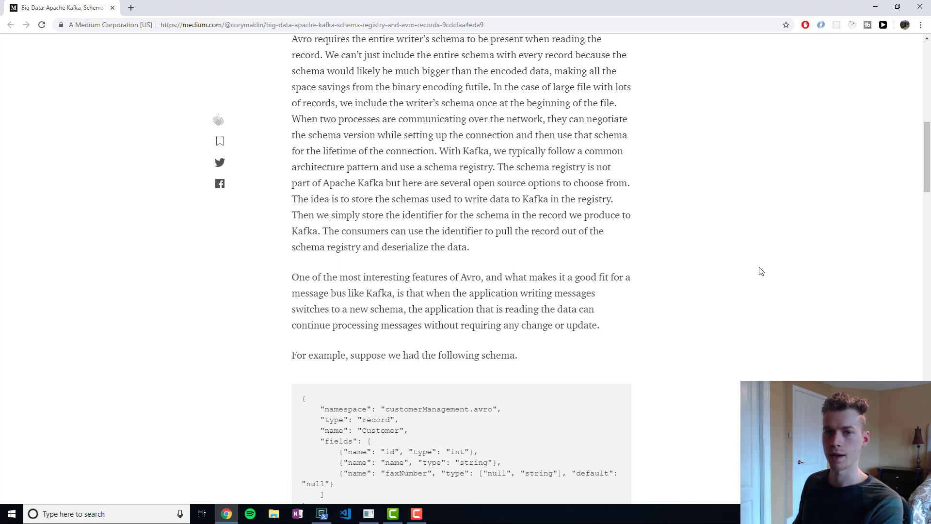
pyautogui.moveTo(725, 198)
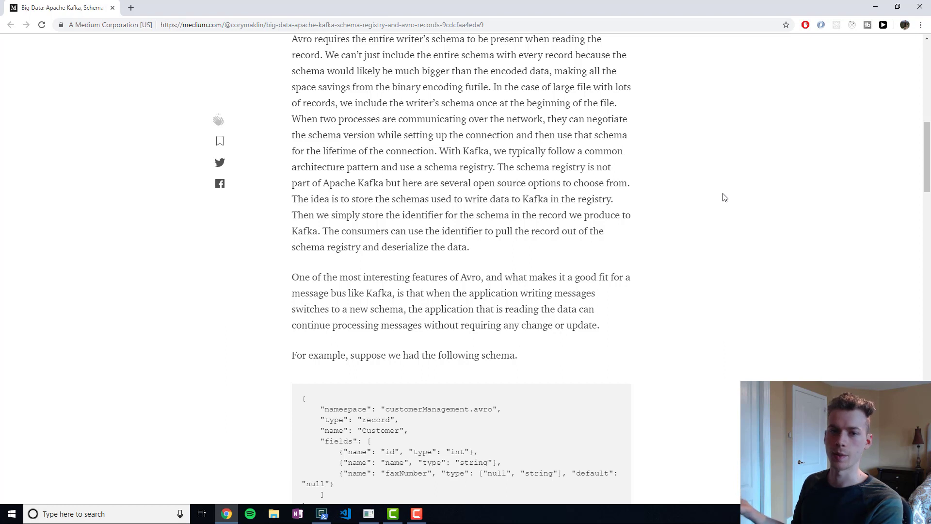
pyautogui.moveTo(686, 235)
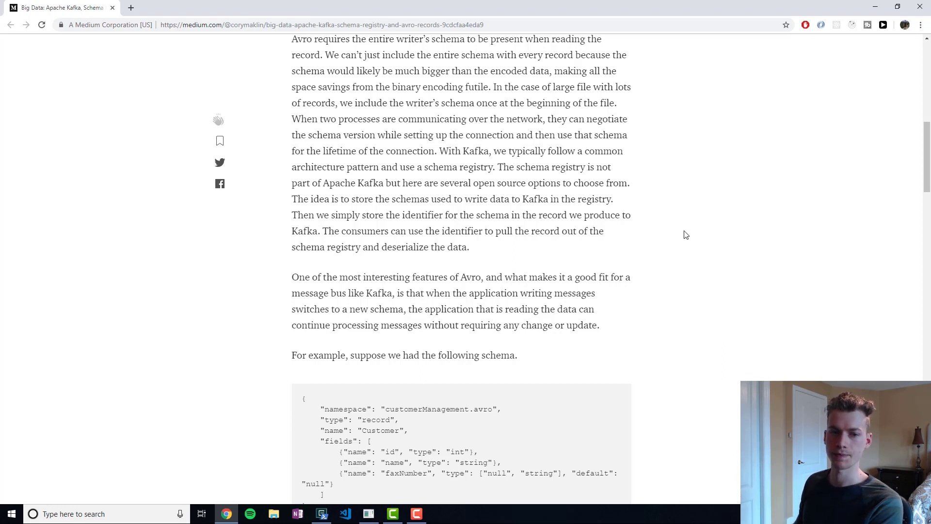
pyautogui.scroll(-3)
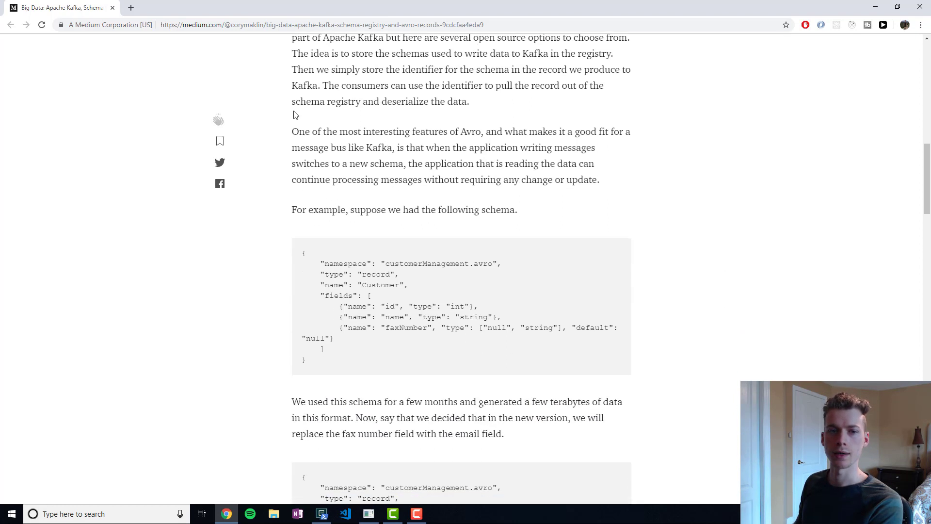
pyautogui.moveTo(334, 131); pyautogui.dragTo(608, 132)
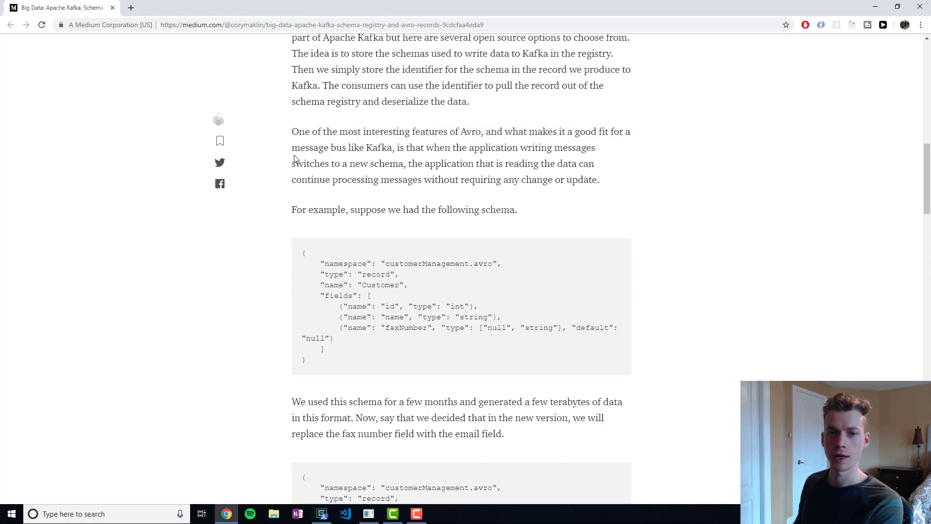
pyautogui.moveTo(635, 150)
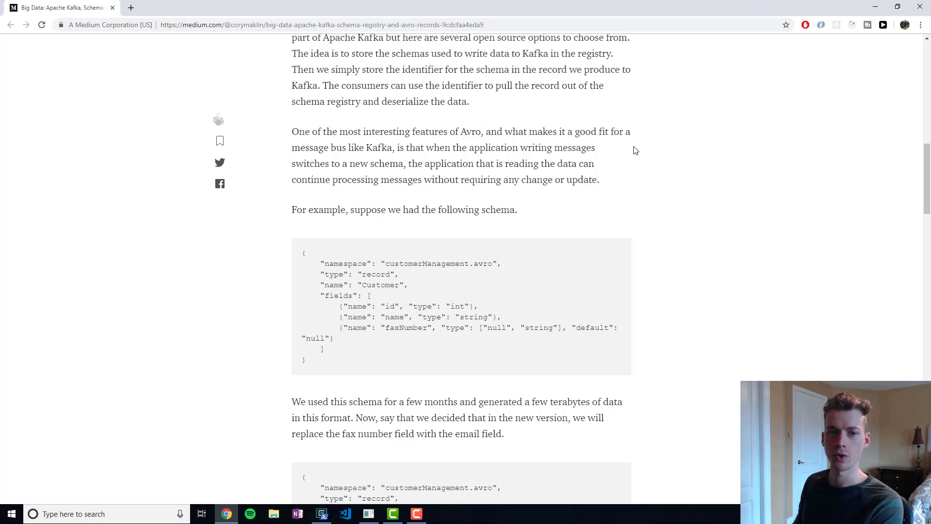
pyautogui.moveTo(629, 148)
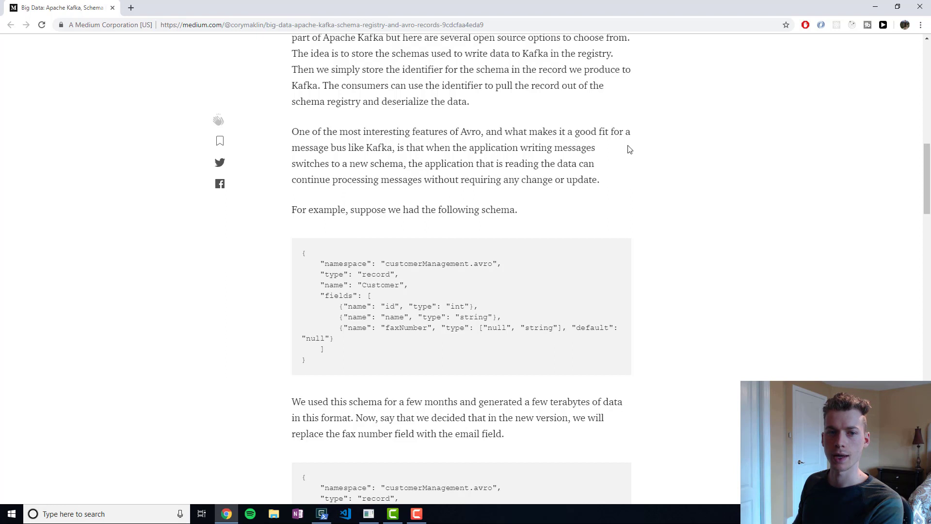
pyautogui.moveTo(395, 161)
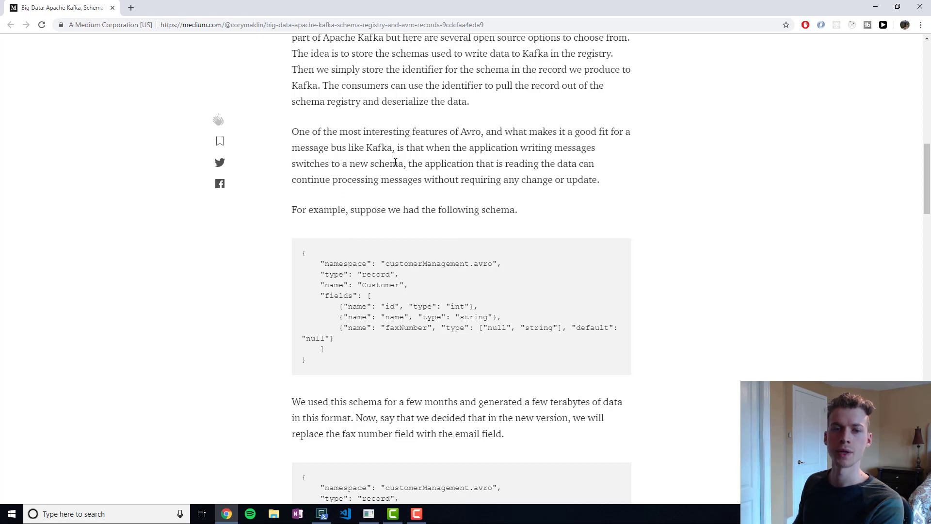
pyautogui.moveTo(648, 213)
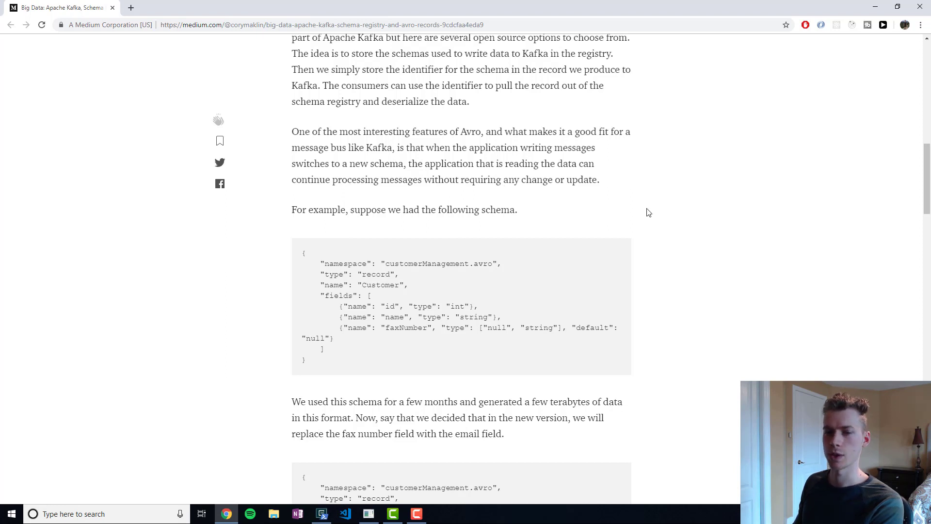
pyautogui.moveTo(699, 181)
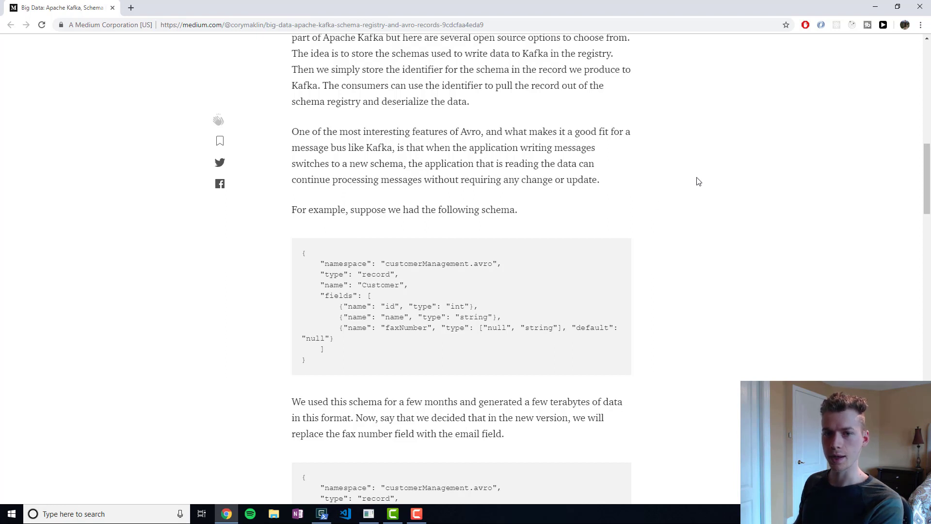
# Scroll to the example schema and highlight its name and faxNumber fields.
pyautogui.scroll(-3)
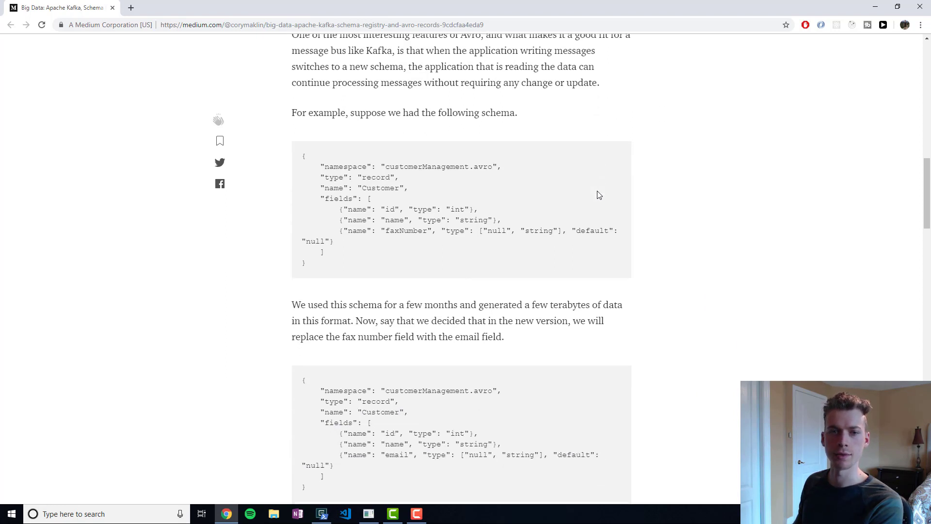
pyautogui.scroll(-3)
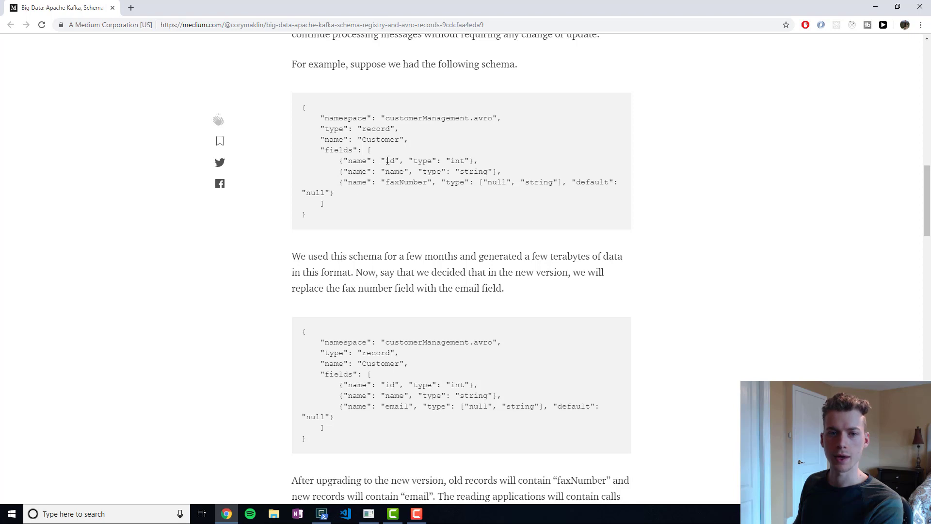
pyautogui.doubleClick(393, 172)
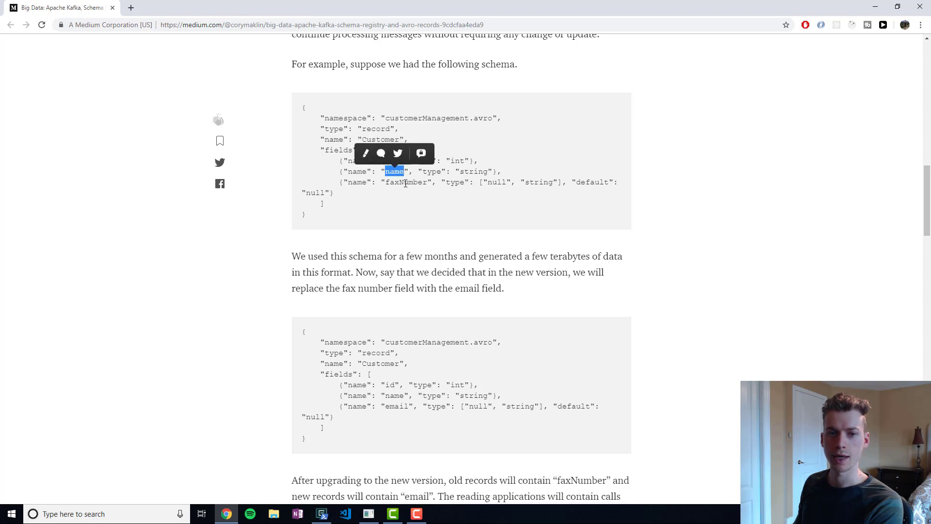
pyautogui.click(514, 212)
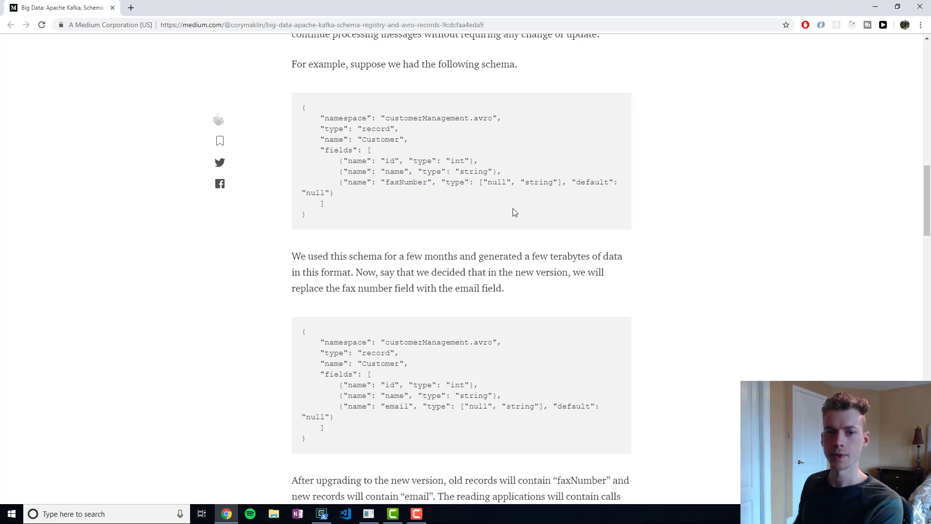
pyautogui.moveTo(459, 224)
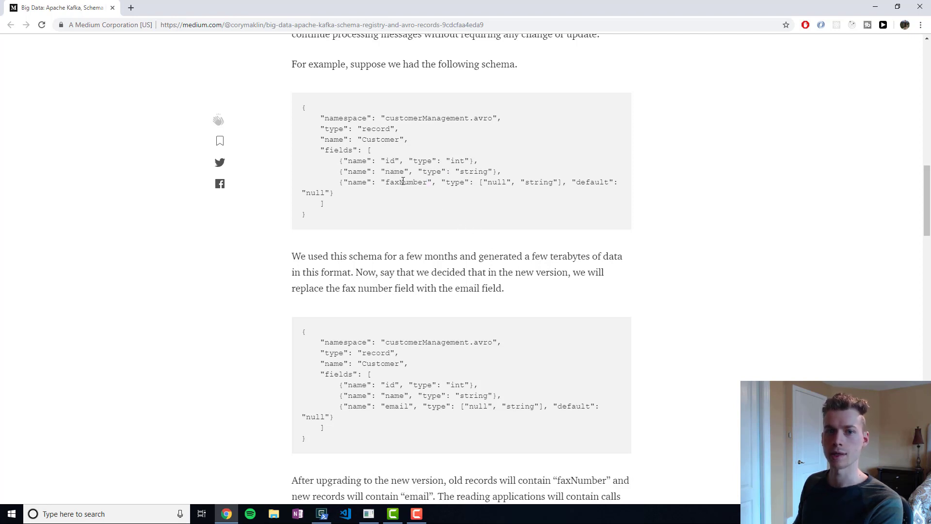
pyautogui.doubleClick(405, 182)
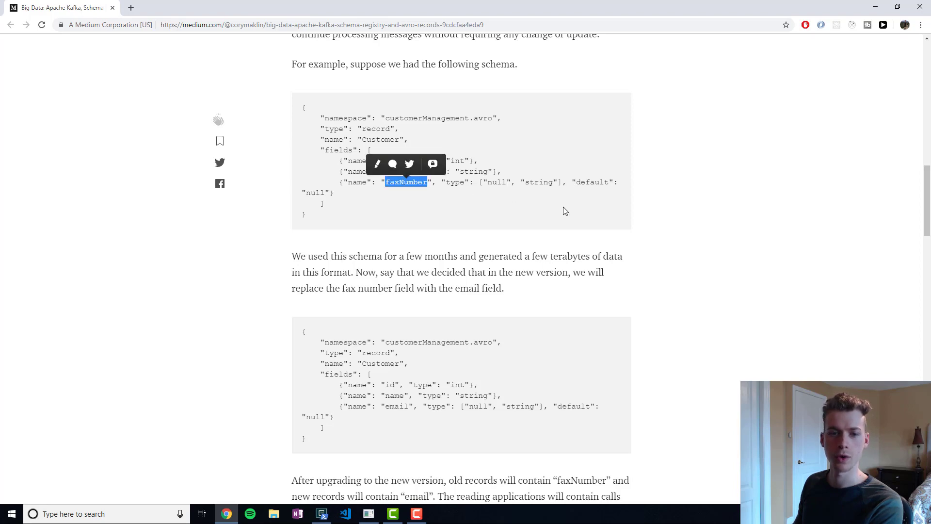
pyautogui.scroll(-3)
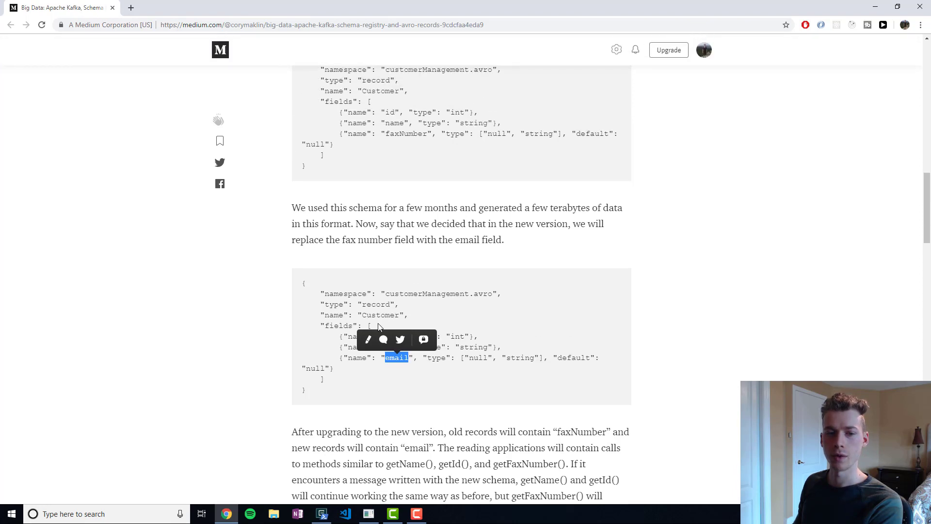
pyautogui.scroll(-3)
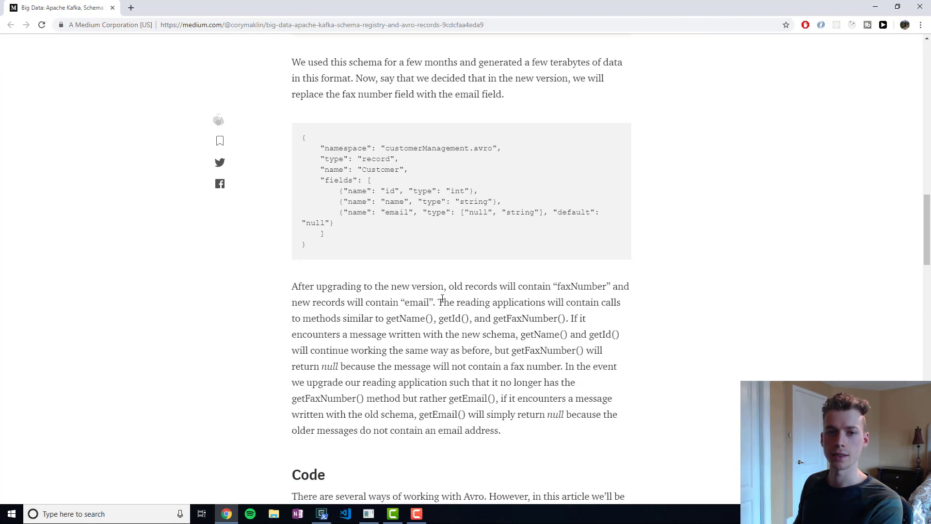
pyautogui.scroll(3)
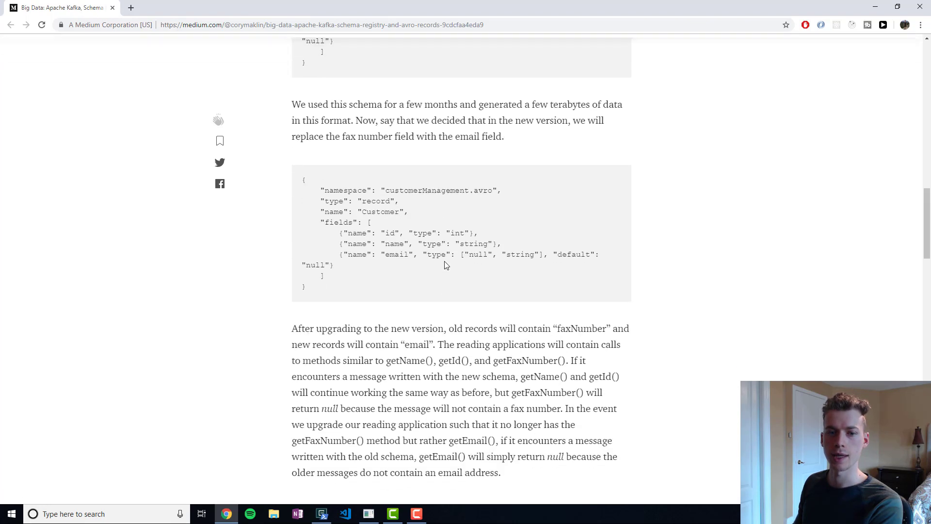
pyautogui.scroll(-3)
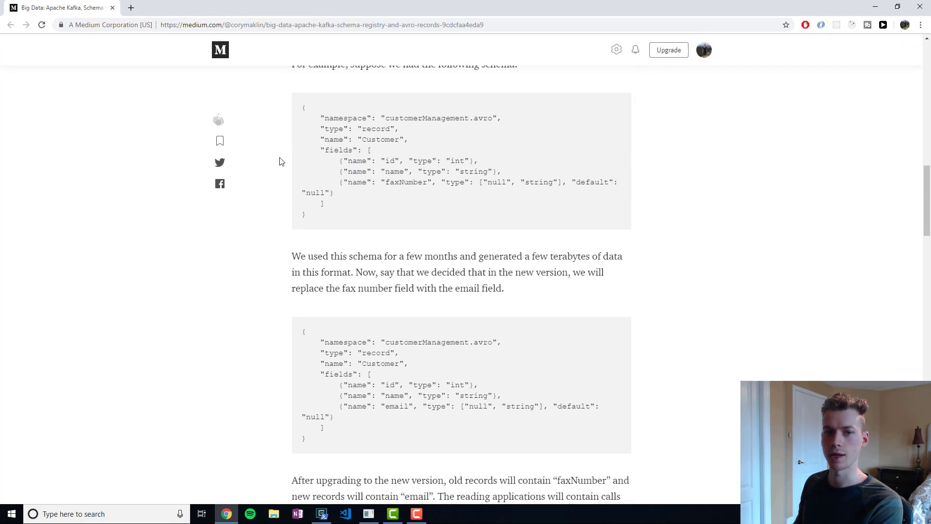
pyautogui.scroll(-3)
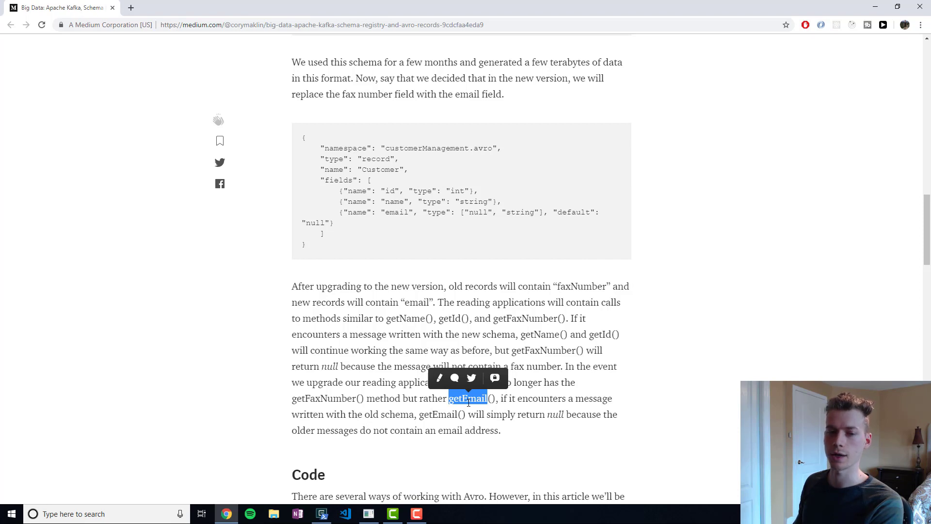
pyautogui.moveTo(471, 346)
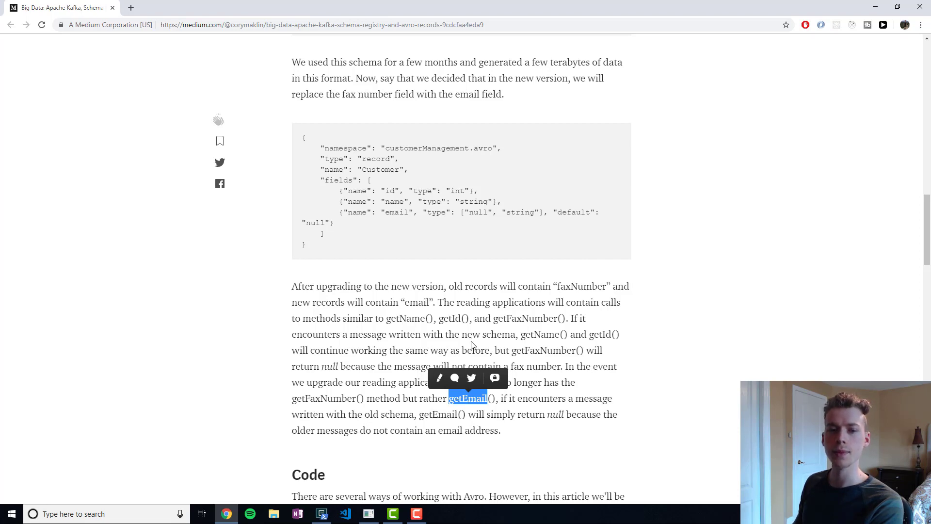
pyautogui.scroll(-3)
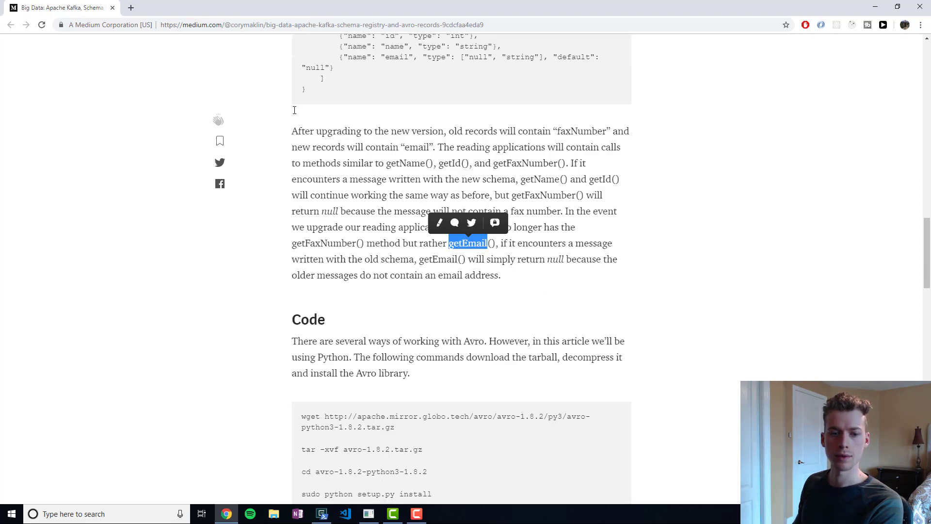
pyautogui.click(321, 514)
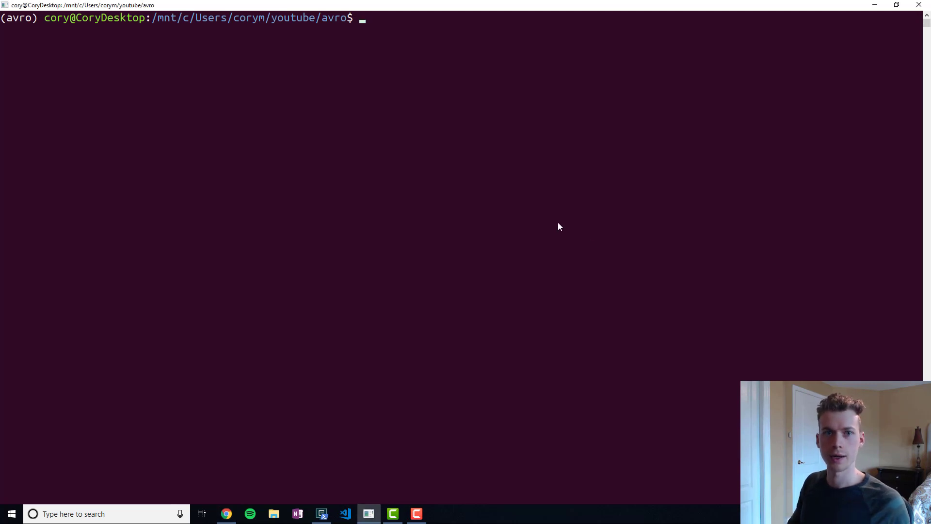
# Download avro-python3-1.8.2.tar.gz with wget, extract it with tar -xvf, and cd into it.
pyautogui.write('wget http://apache.mirror.globo.tech/avro/avro-1.8.2/py3/avro-python3-1.8.2.tar.gz')
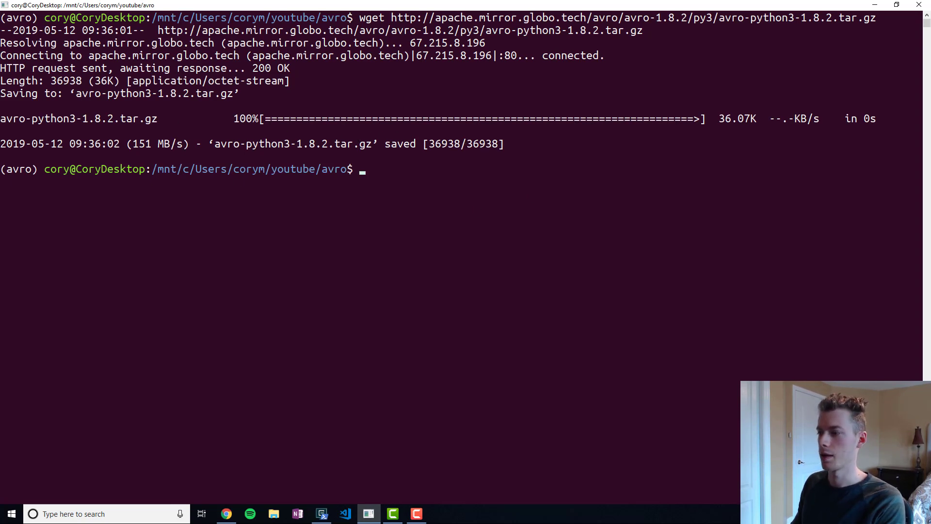
pyautogui.moveTo(501, 345)
pyautogui.write('tar')
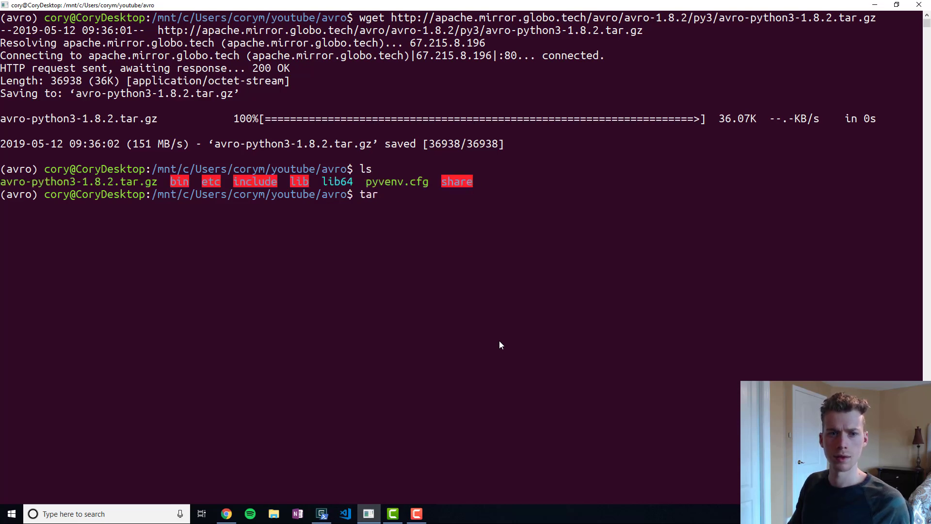
pyautogui.write('-xvf avro-python3-1.8.2.tar.gz')
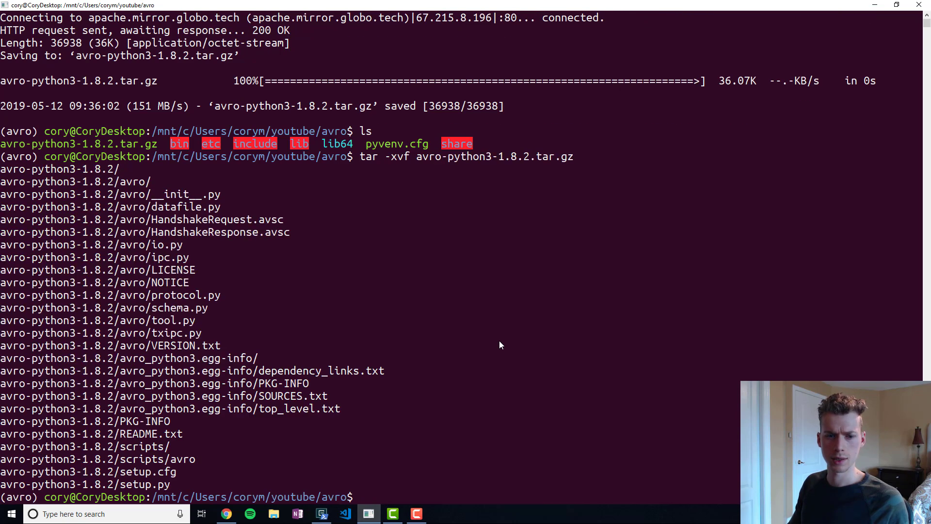
pyautogui.write('cd avro-python3-1.8.2/')
pyautogui.write('l')
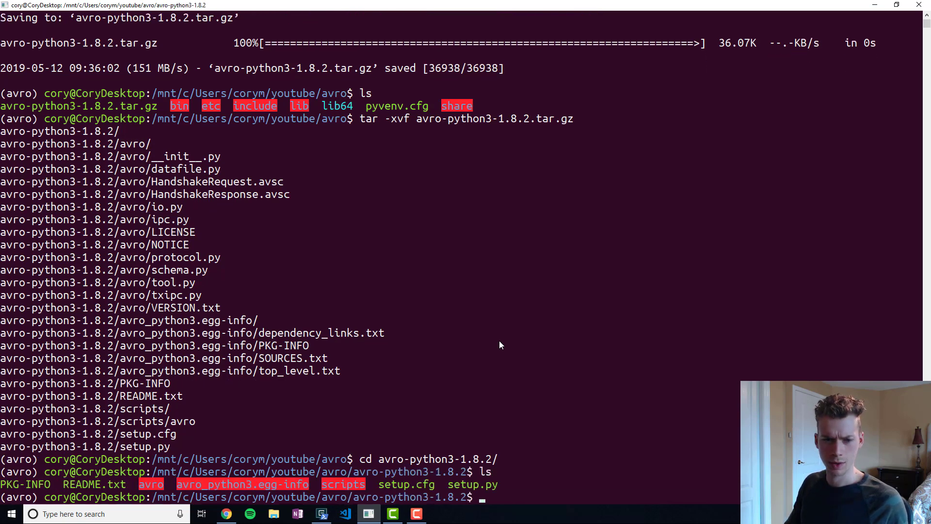
# Start sudo python setup.py install, abort with Ctrl+C, then import avro in python3.
pyautogui.write('sudo')
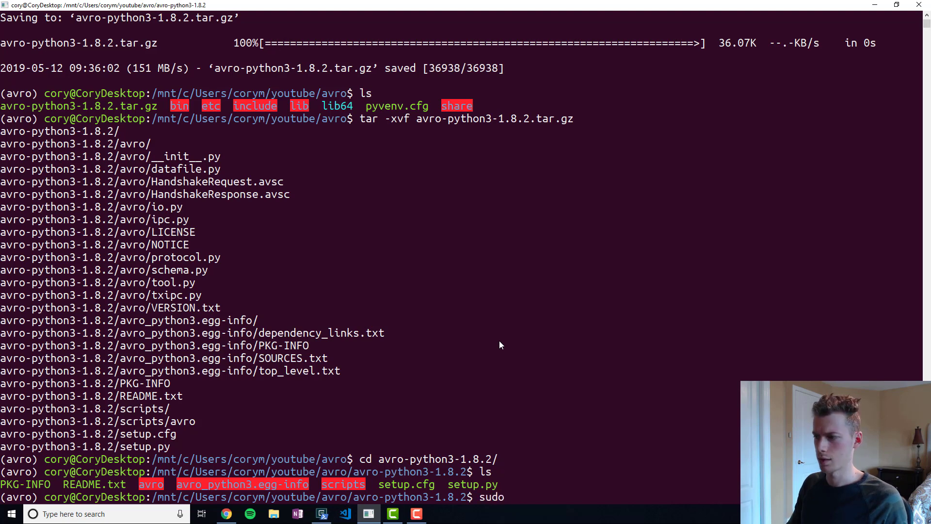
pyautogui.write('python setup.py install')
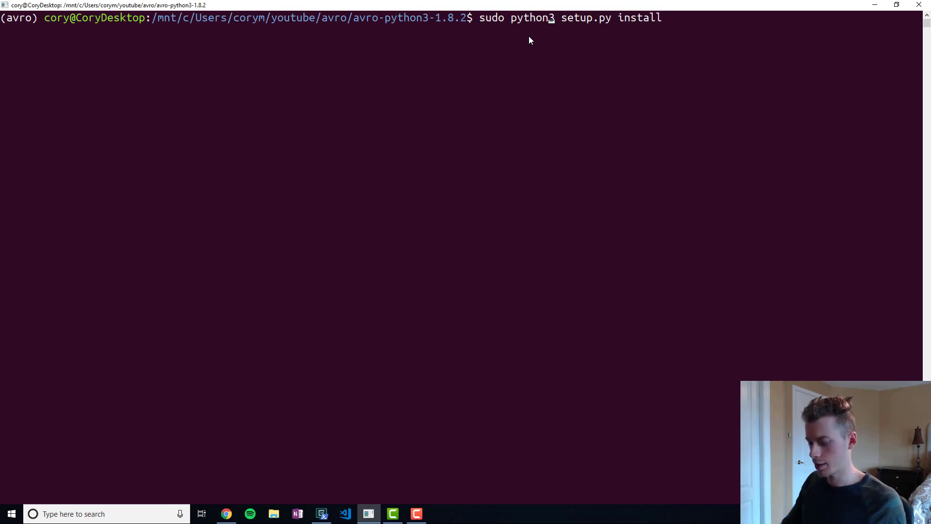
pyautogui.press('ctrl+c')
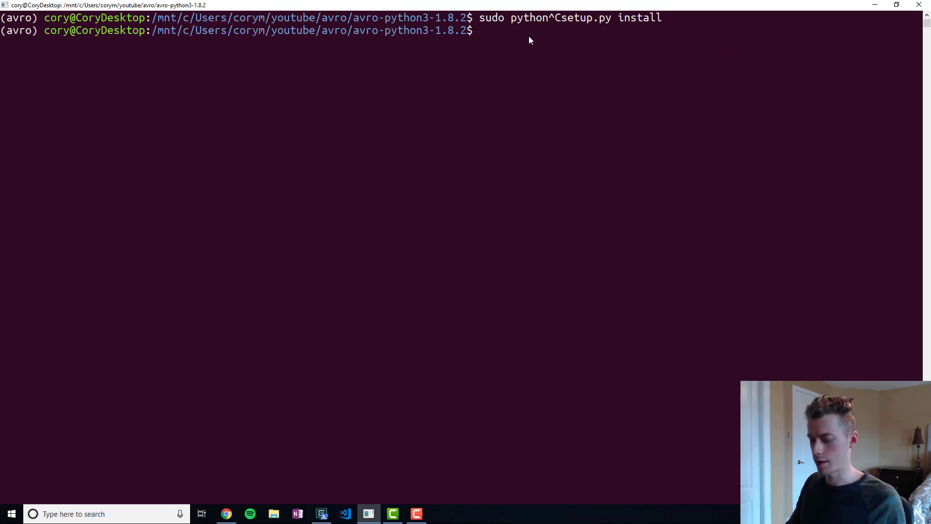
pyautogui.write('python3')
pyautogui.write('import avro')
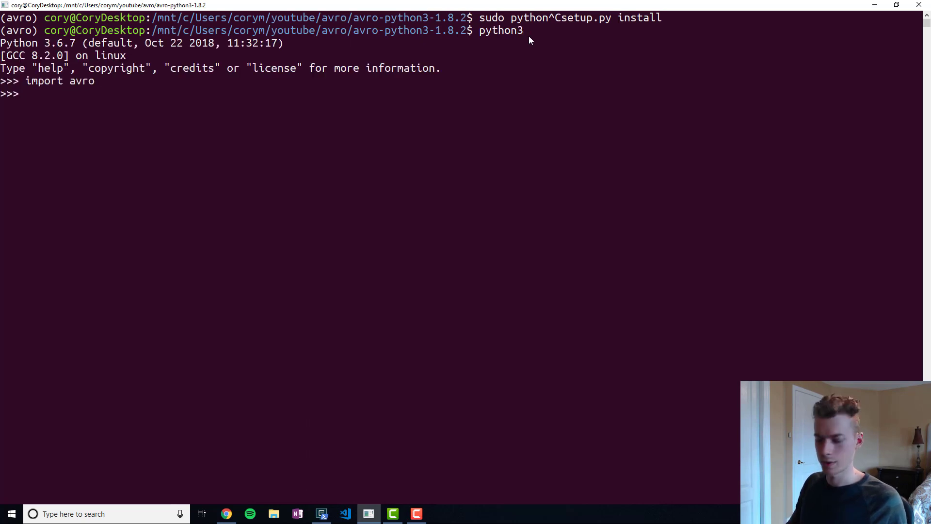
pyautogui.write('quir')
pyautogui.write('vi')
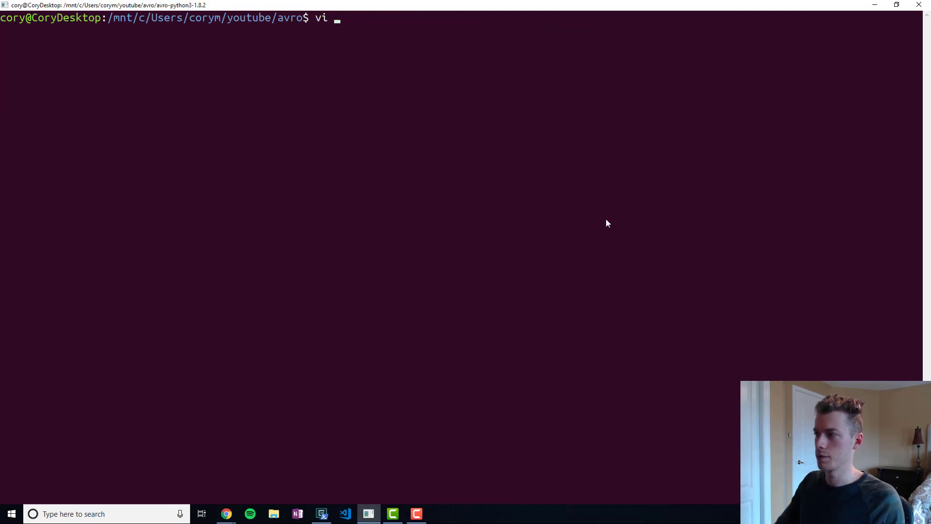
# Create user.avsc in vi and enter insert mode for the User schema.
pyautogui.write('user')
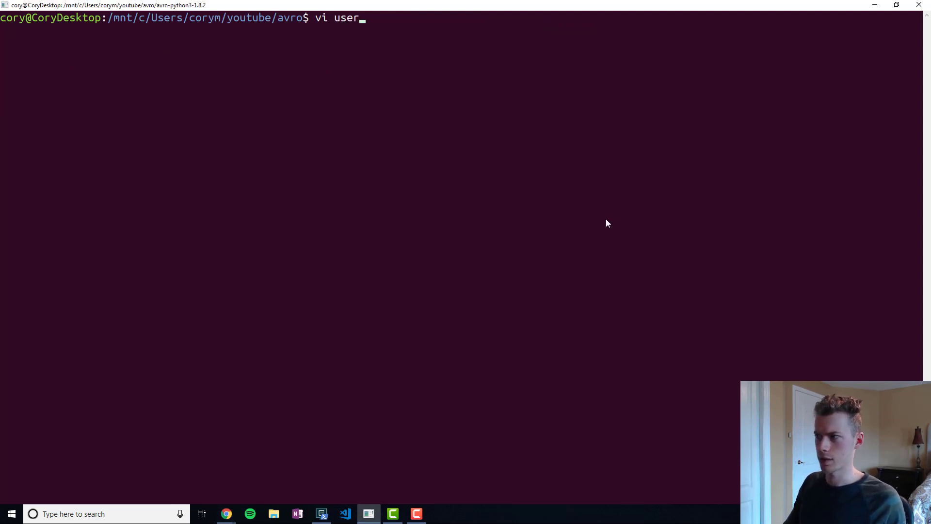
pyautogui.write('.avsc')
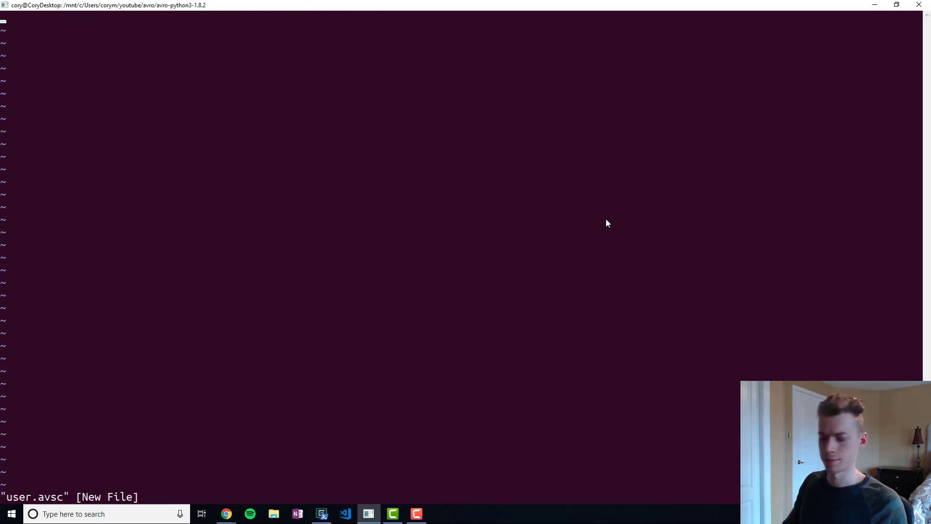
pyautogui.press('i')
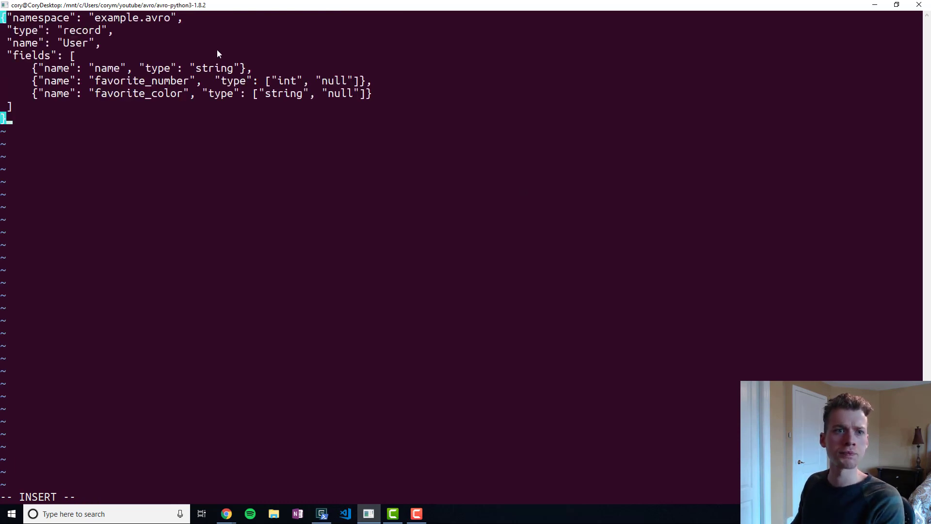
pyautogui.moveTo(224, 63)
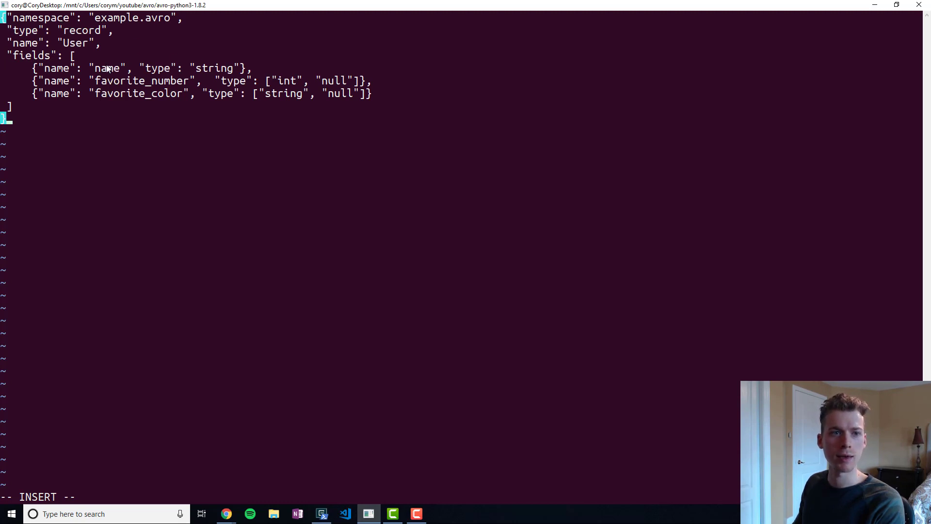
pyautogui.moveTo(189, 88)
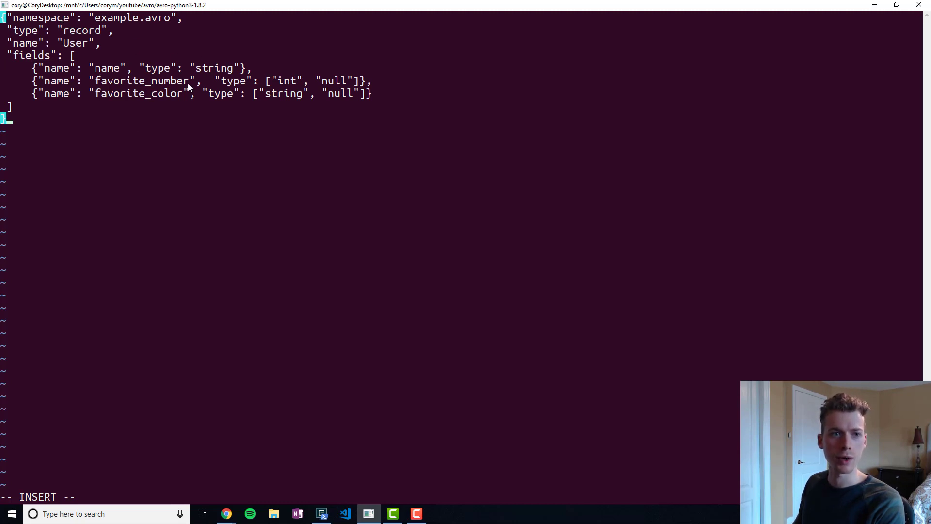
pyautogui.moveTo(156, 98)
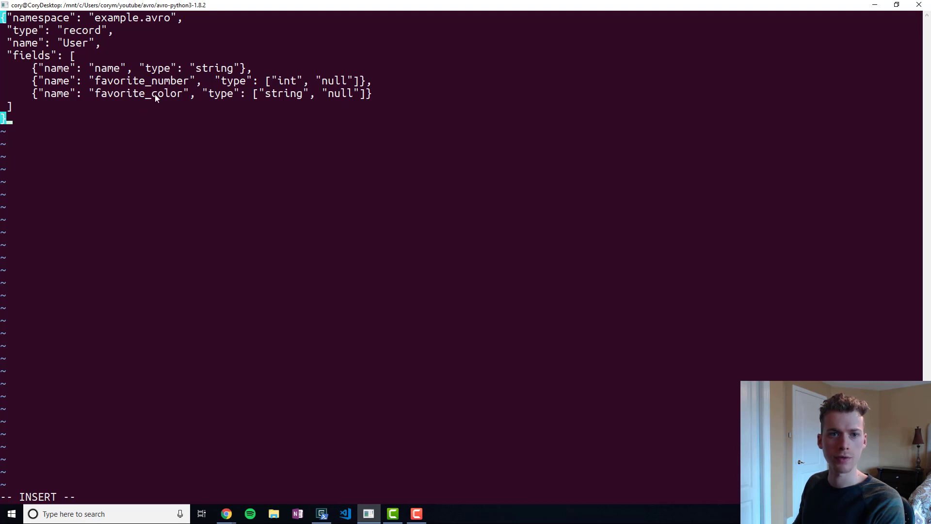
pyautogui.moveTo(291, 138)
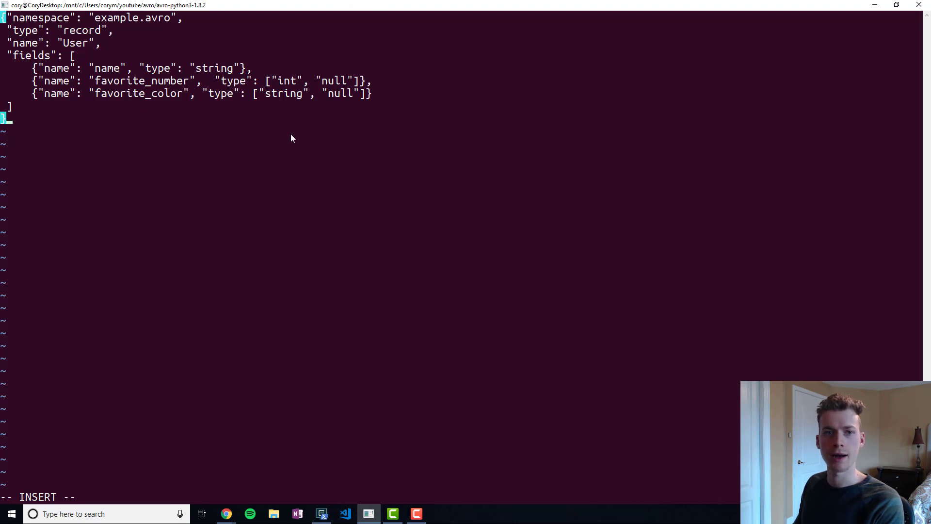
pyautogui.moveTo(338, 95)
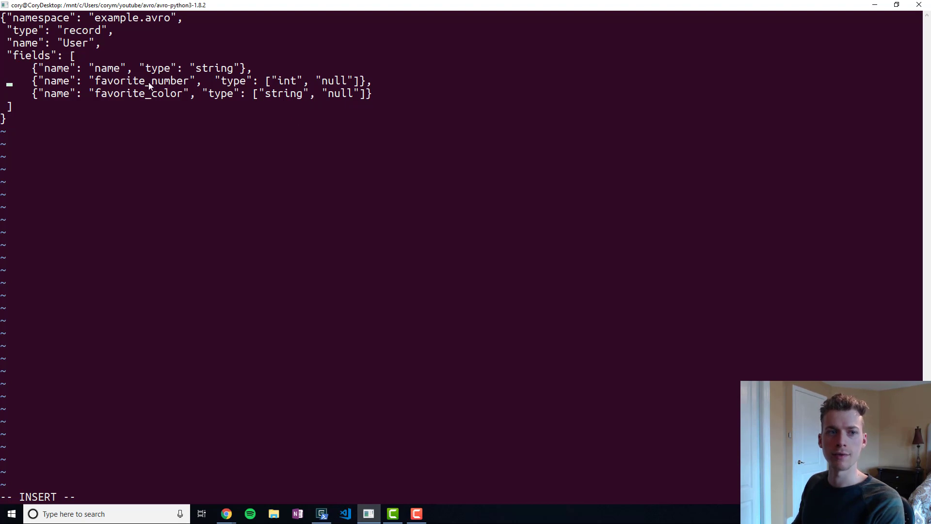
pyautogui.moveTo(347, 98)
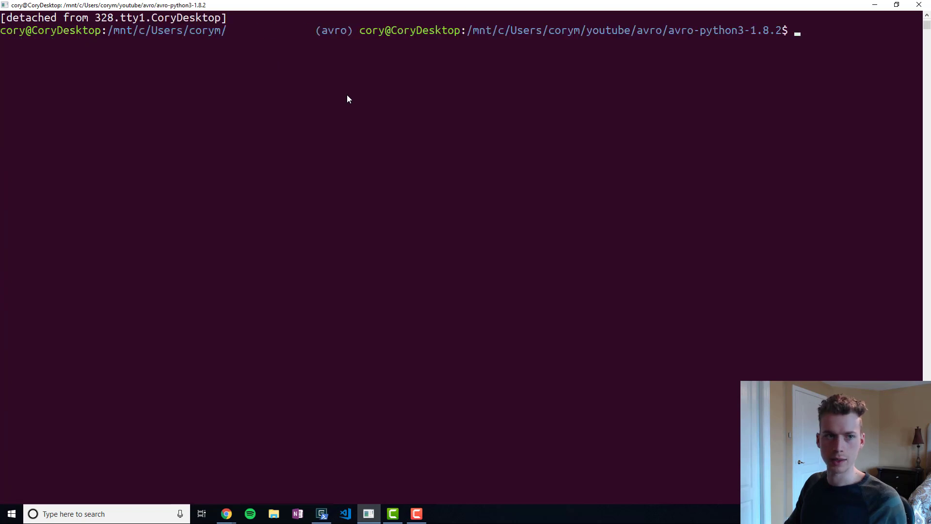
# Run 'jupyter notebook' and select the localhost access link with its token.
pyautogui.write('jupyter n')
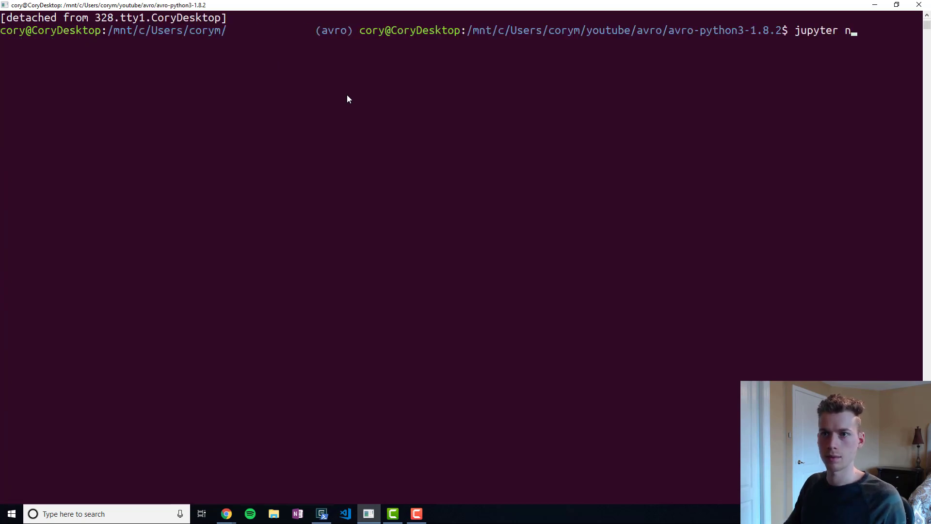
pyautogui.write('otebook')
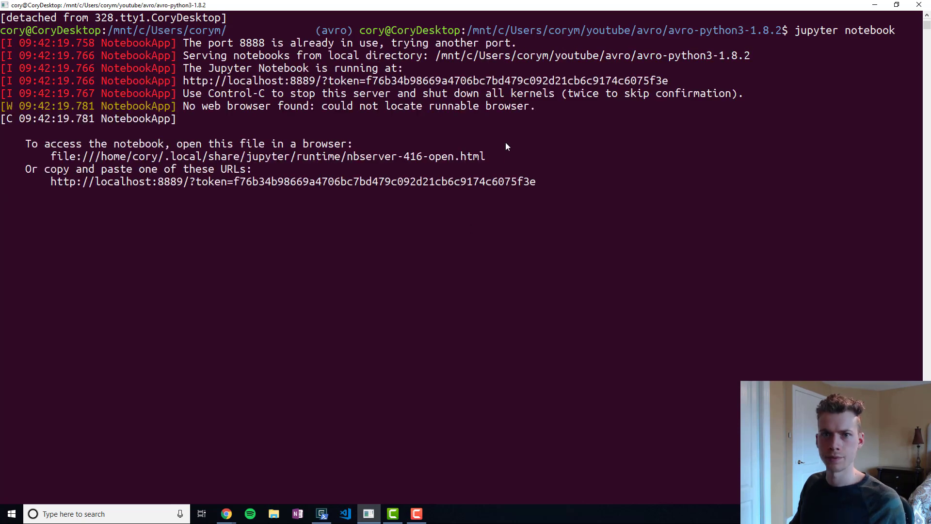
pyautogui.moveTo(184, 80); pyautogui.dragTo(667, 80)
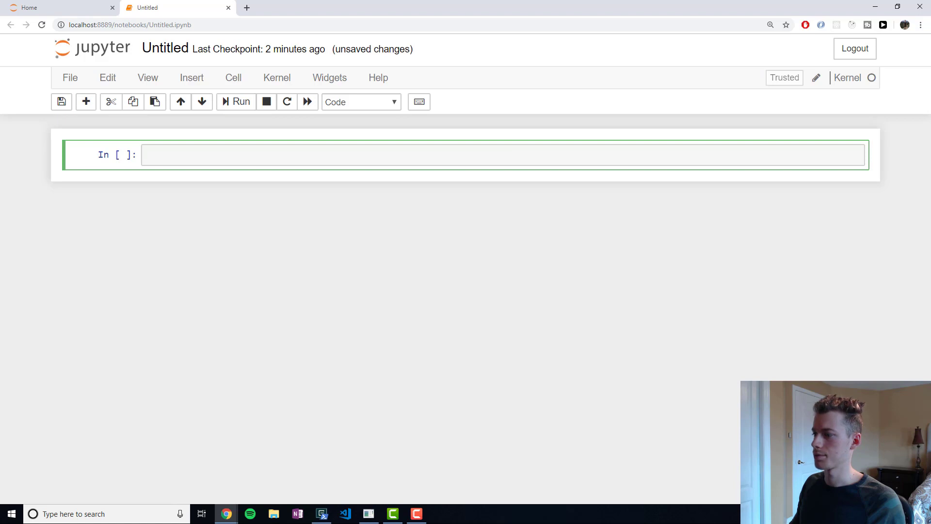
# Run the avro imports, then parse user.avsc into schema and display it.
pyautogui.write('import avro')
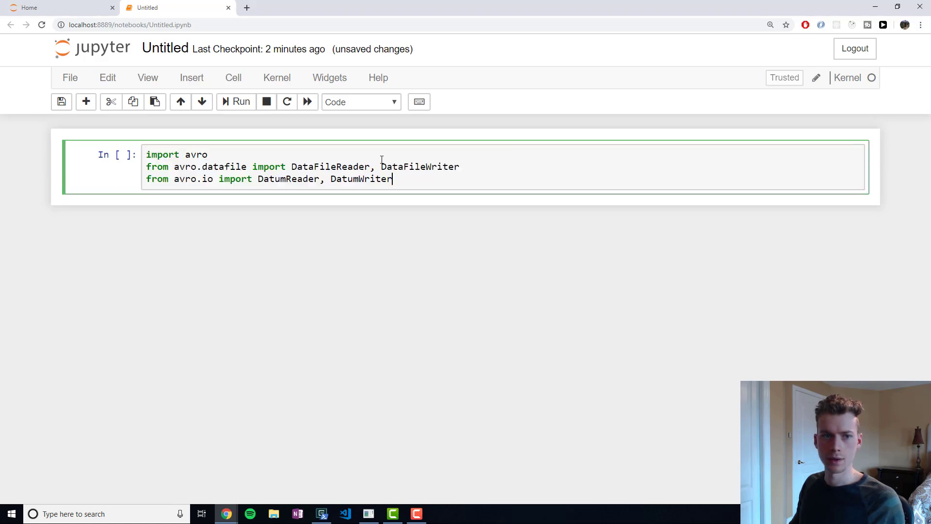
pyautogui.click(241, 102)
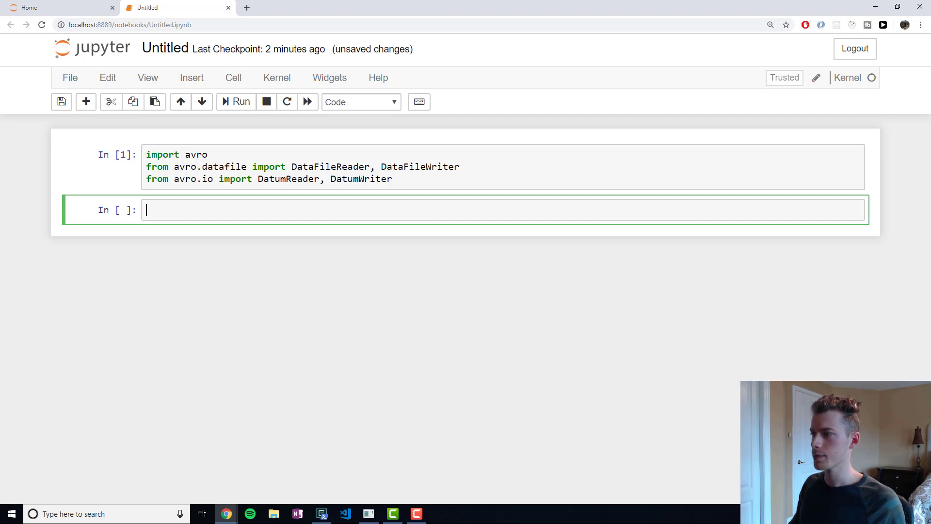
pyautogui.write('schema = avro.schema.Parse(open(\'user.avsc\', "r").read())')
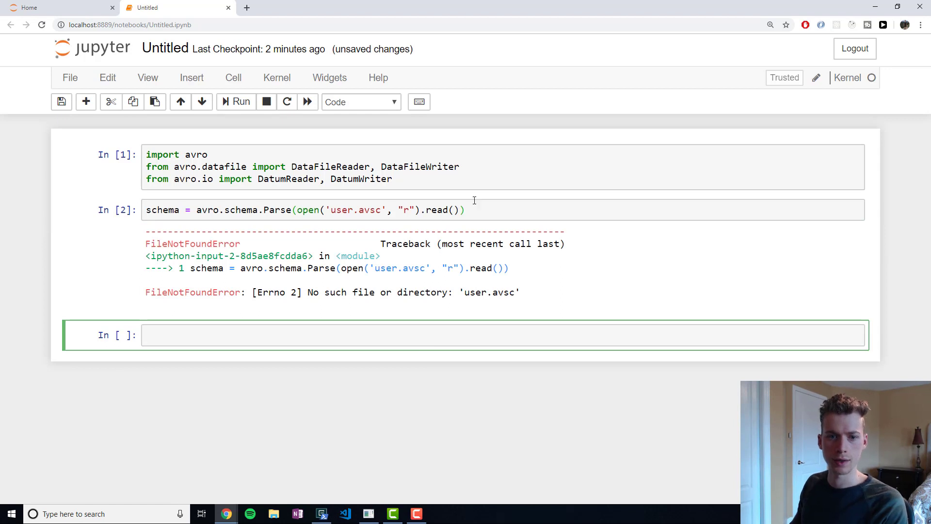
pyautogui.moveTo(362, 222)
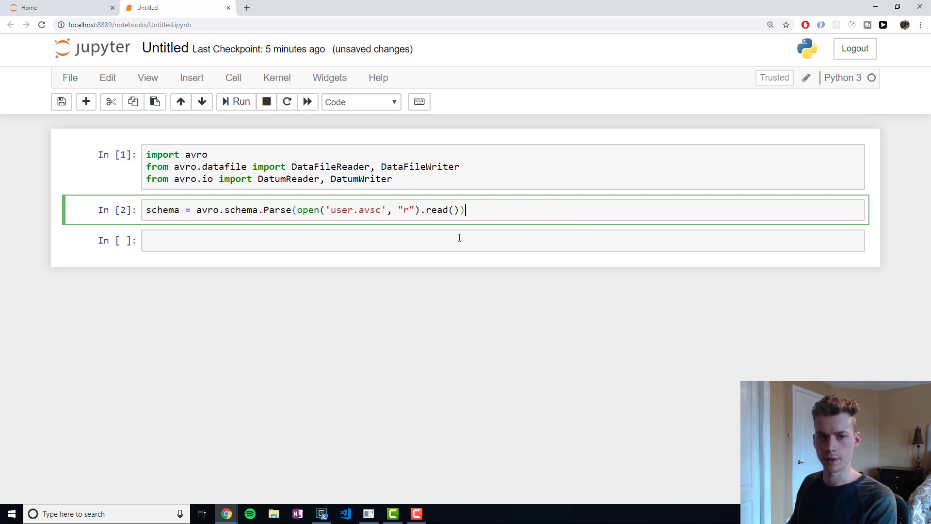
pyautogui.write('schema')
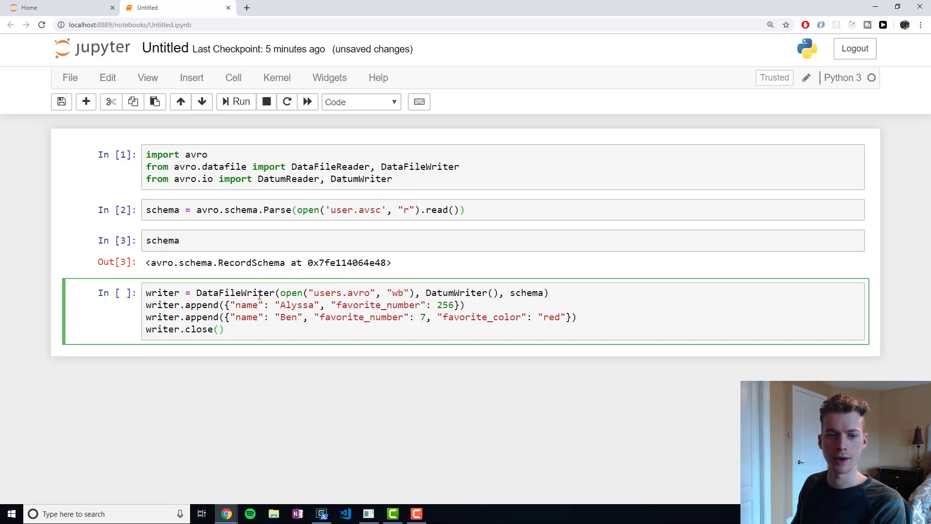
# Highlight the DataFileWriter arguments, including the users.avro file name and the schema.
pyautogui.doubleClick(235, 292)
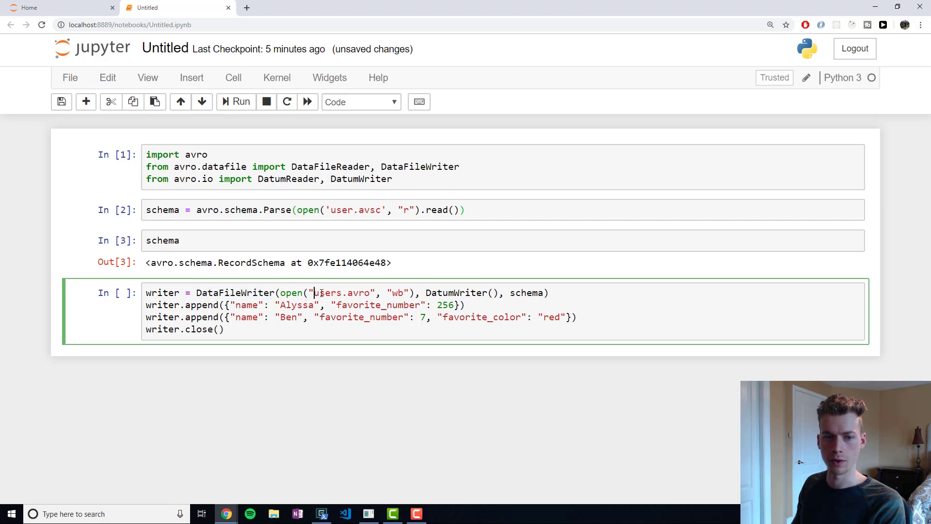
pyautogui.doubleClick(341, 292)
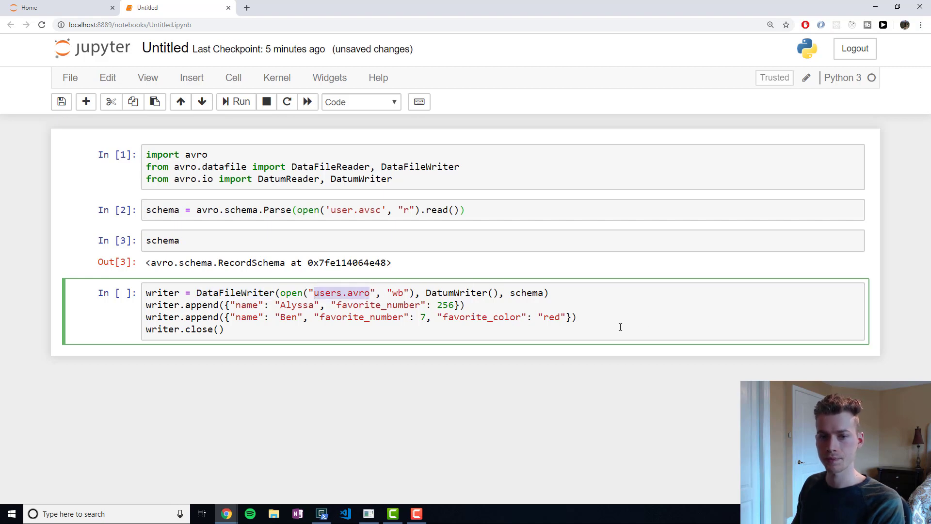
pyautogui.doubleClick(526, 293)
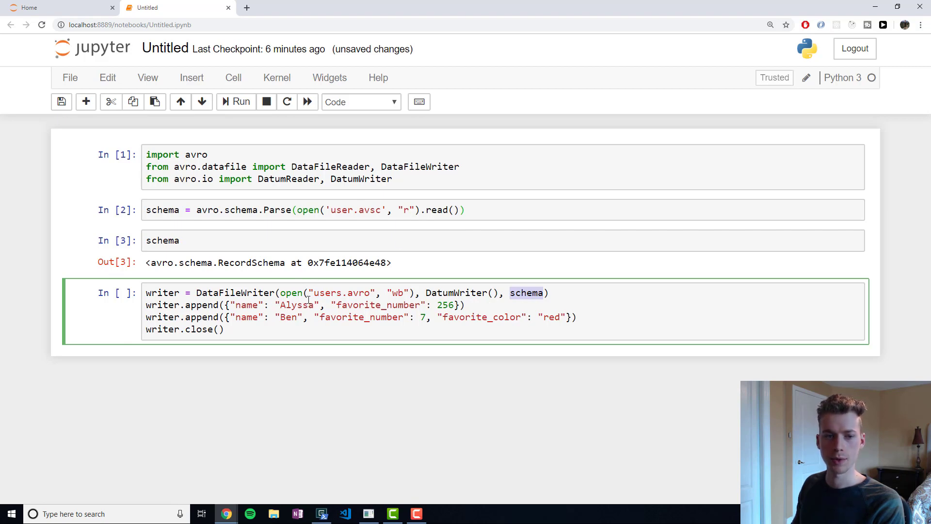
pyautogui.doubleClick(297, 305)
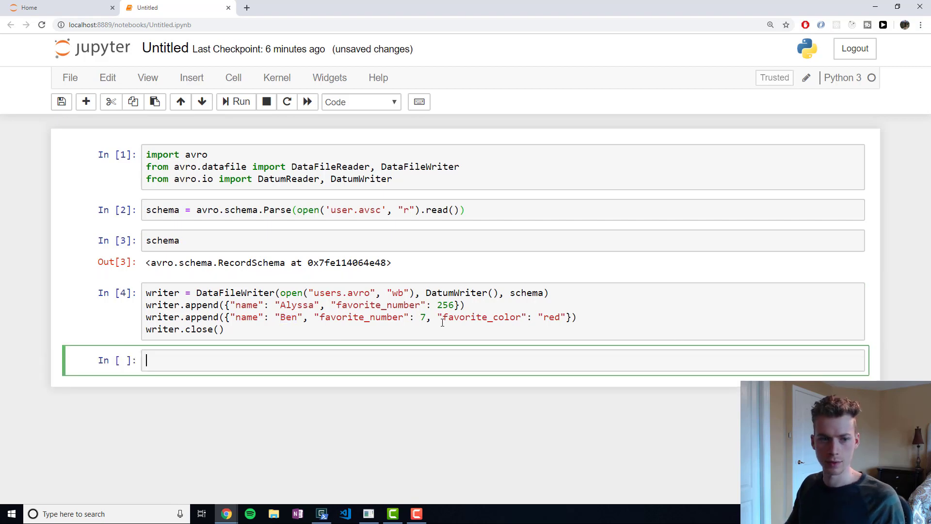
pyautogui.moveTo(496, 272)
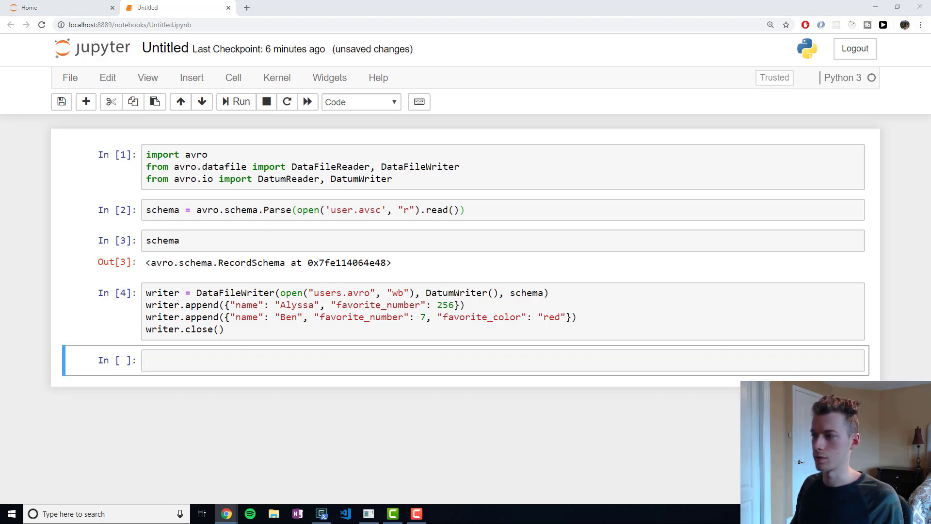
# Enter a DataFileReader loop over users.avro in the empty cell, then switch to the terminal.
pyautogui.click(295, 360)
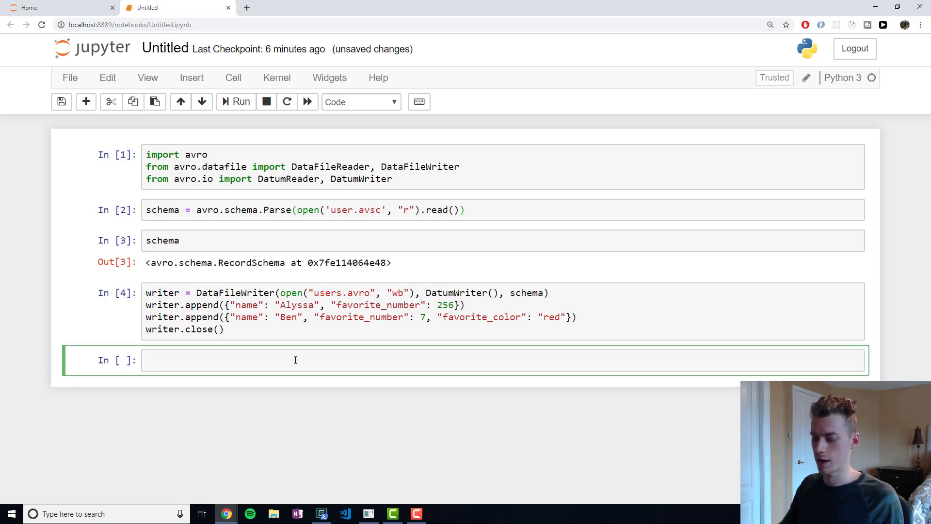
pyautogui.write('reader = DataFileReader(open("users.avro", "rb"), DatumReader())')
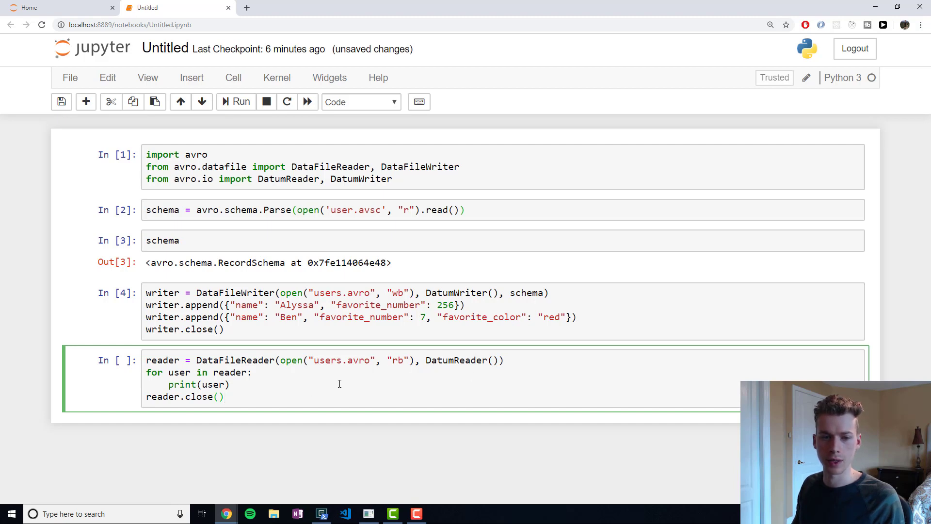
pyautogui.moveTo(471, 368)
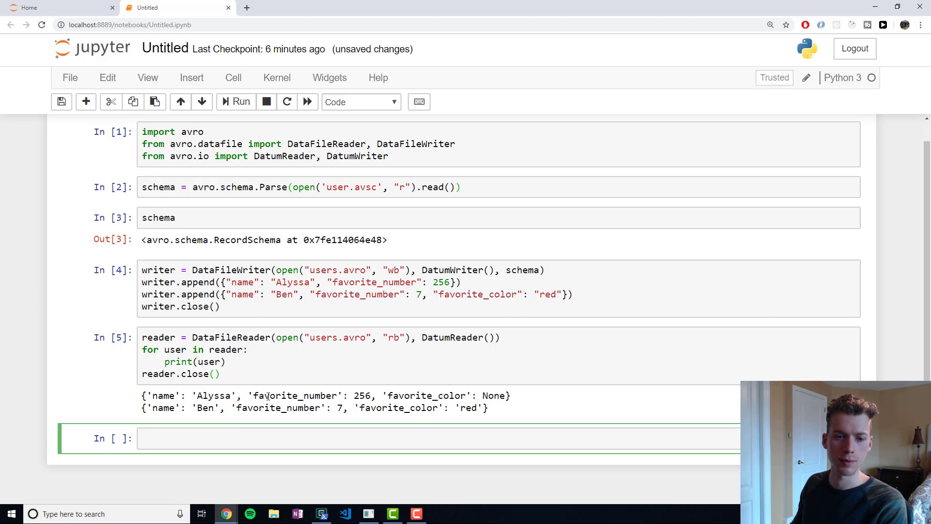
pyautogui.press('alt+tab')
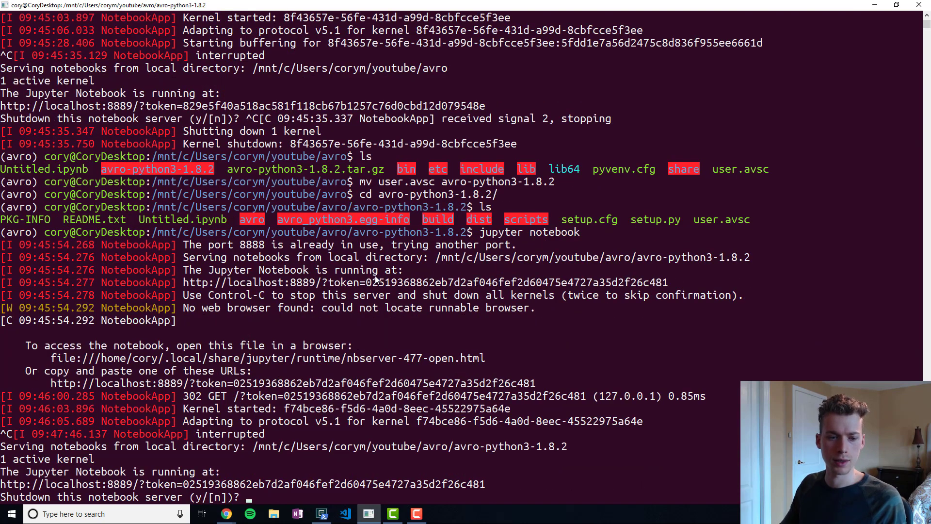
# Confirm server shutdown with y, list files, cat users.avro and highlight its binary records.
pyautogui.write('y')
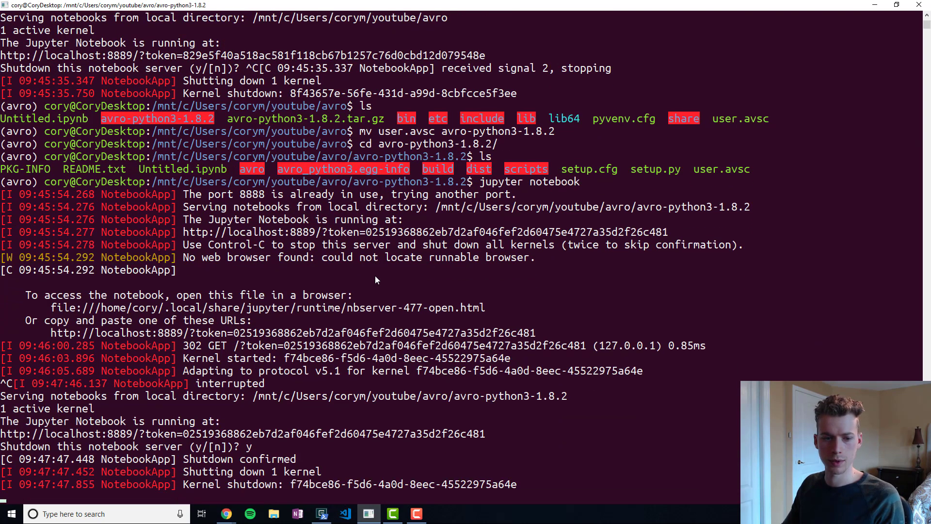
pyautogui.write('ls')
pyautogui.write('cat')
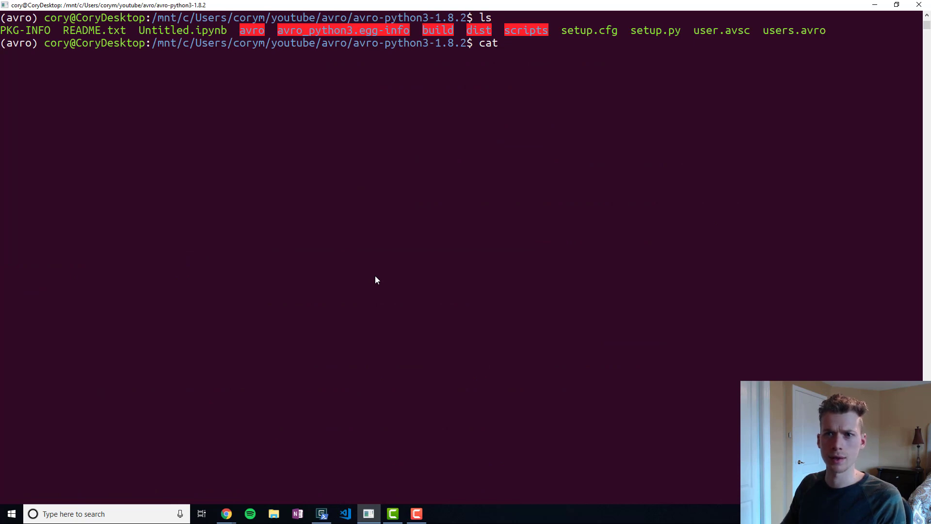
pyautogui.write('user.')
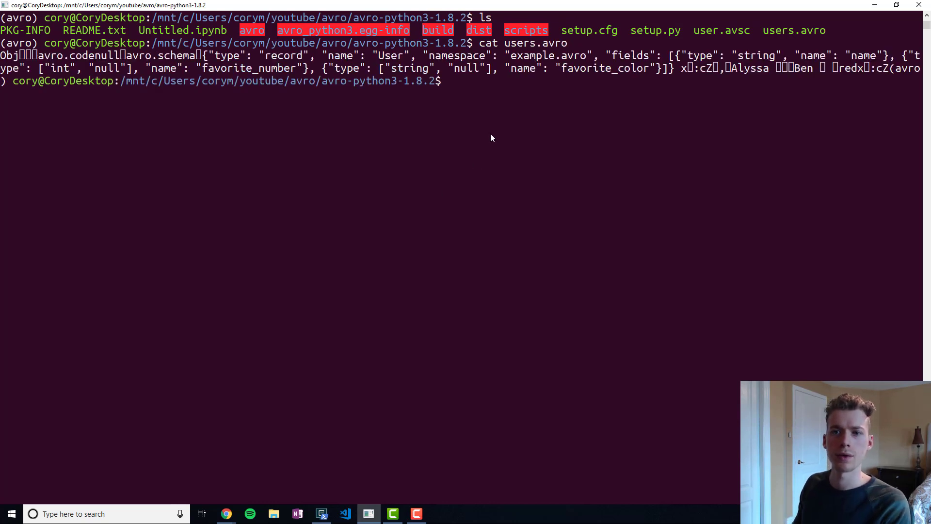
pyautogui.moveTo(70, 62)
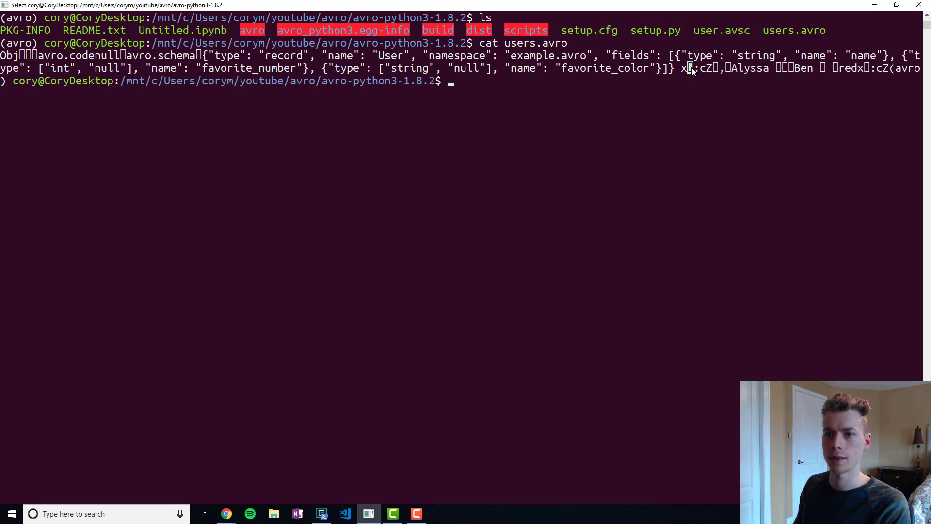
pyautogui.moveTo(689, 68); pyautogui.dragTo(894, 68)
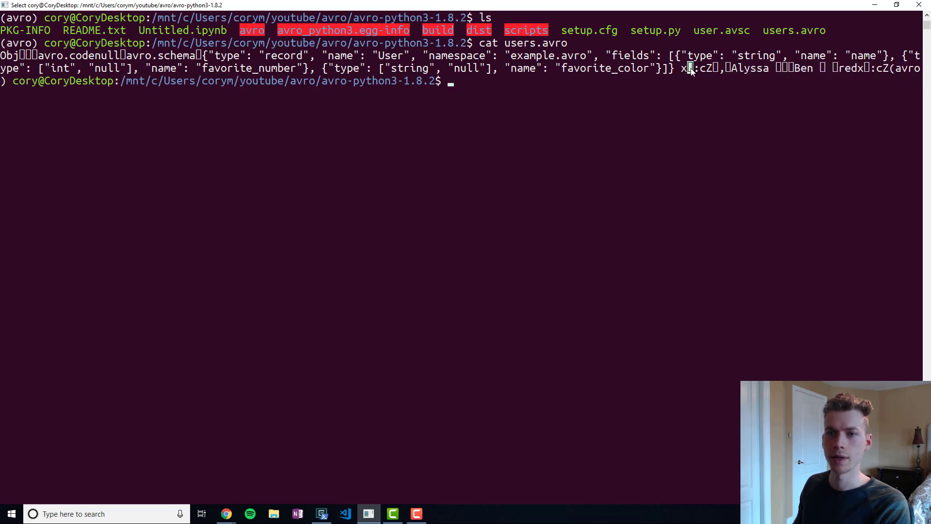
pyautogui.moveTo(682, 68); pyautogui.dragTo(889, 68)
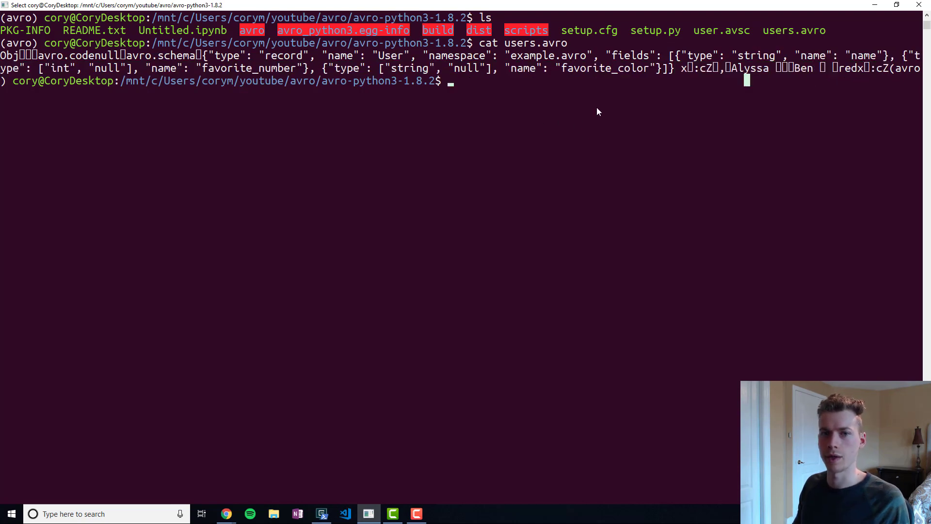
pyautogui.moveTo(815, 169)
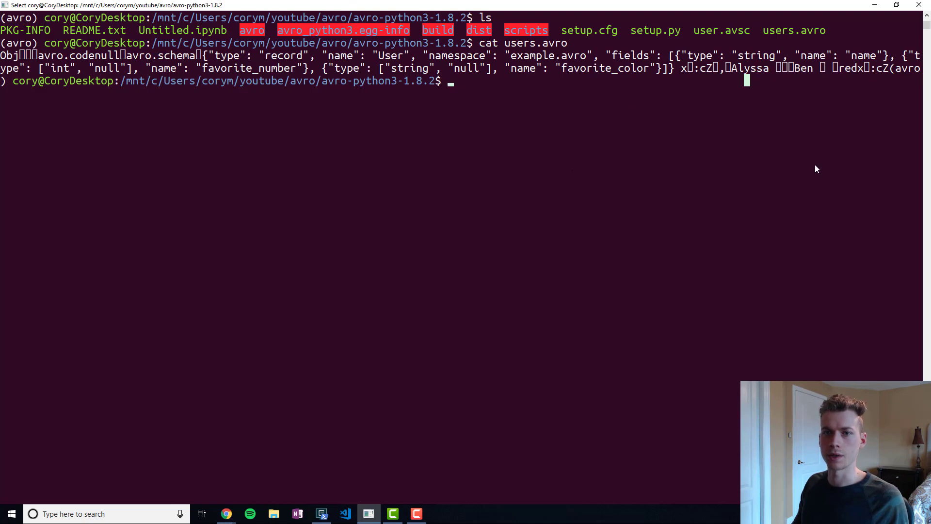